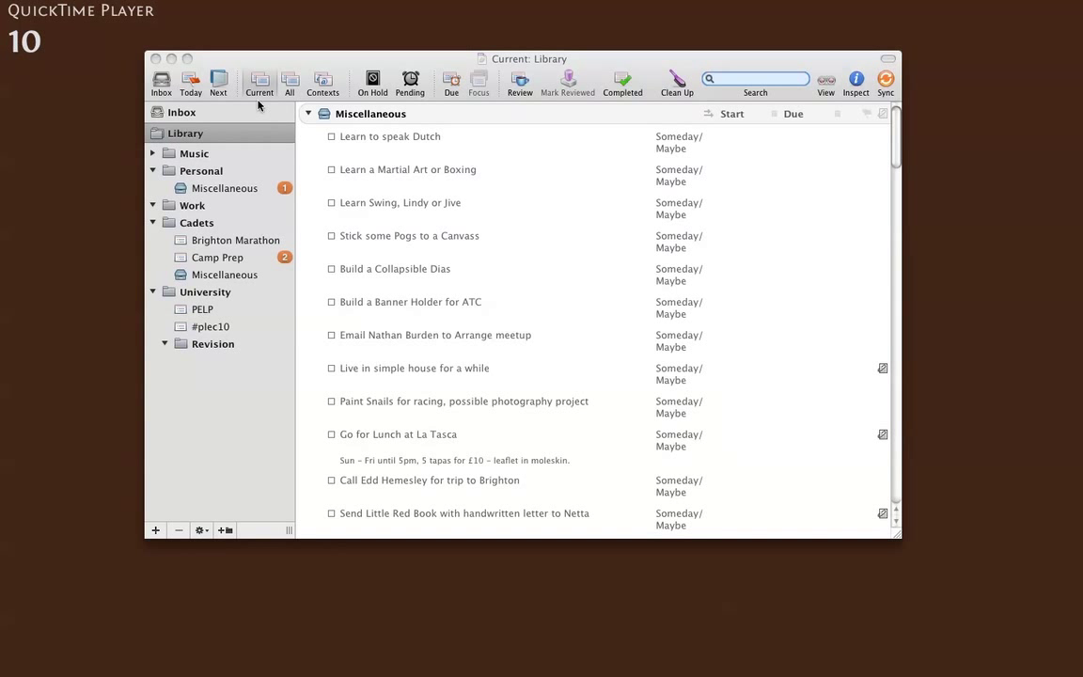
pyautogui.moveTo(348, 98)
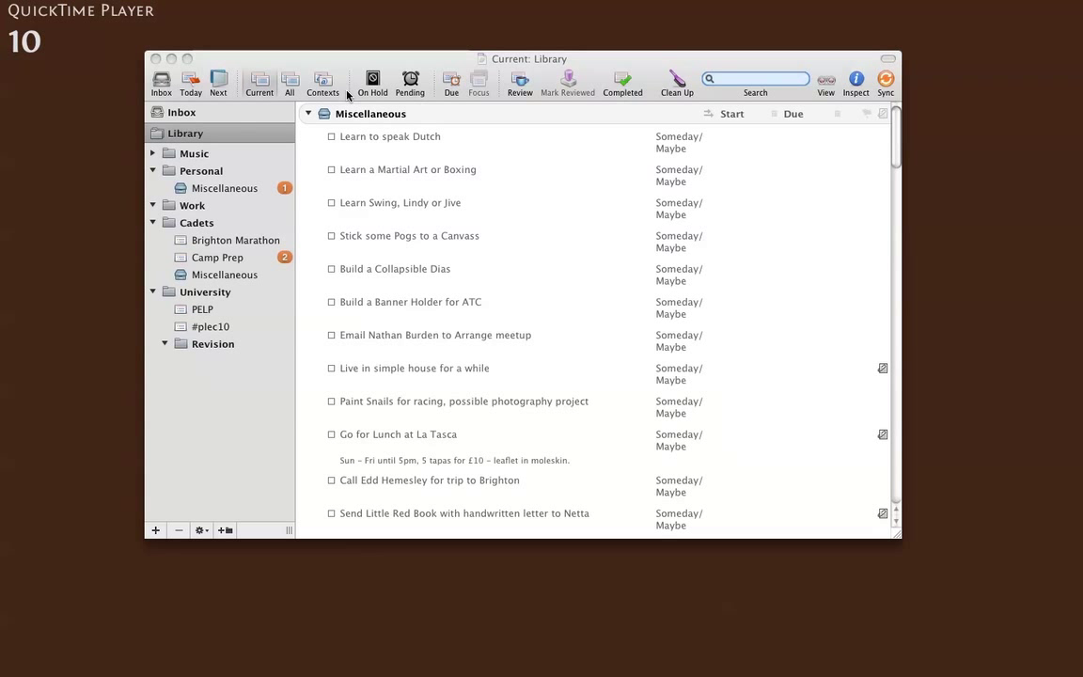
pyautogui.moveTo(124, 94)
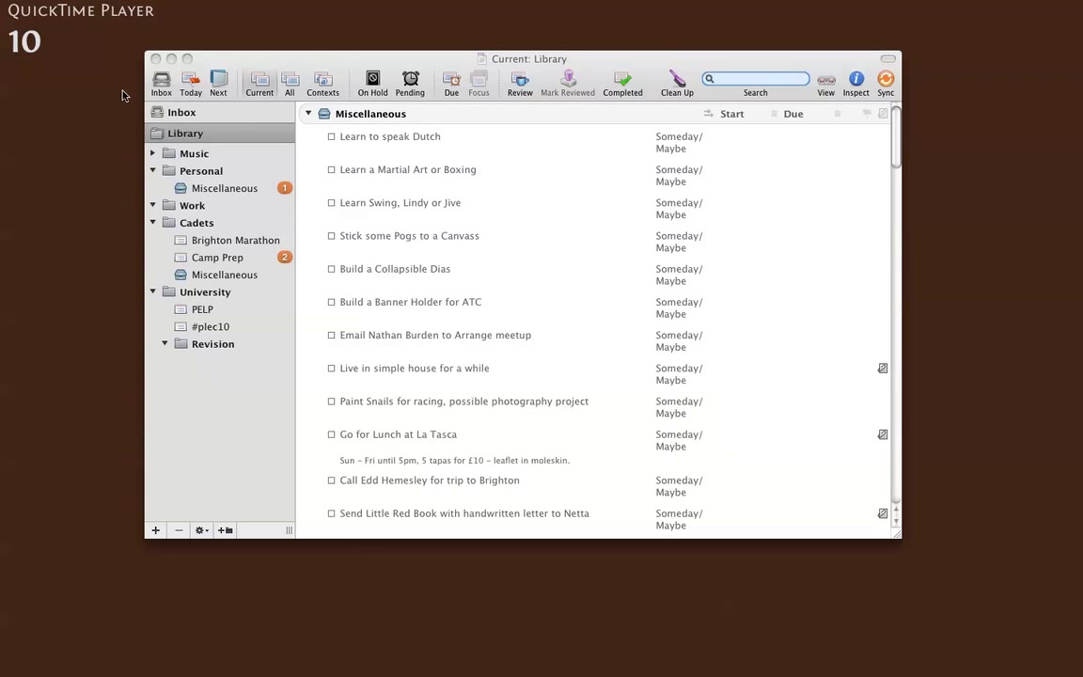
# Step: Move through the Today perspective to the Next perspective of actions grouped by context
pyautogui.click(410, 301)
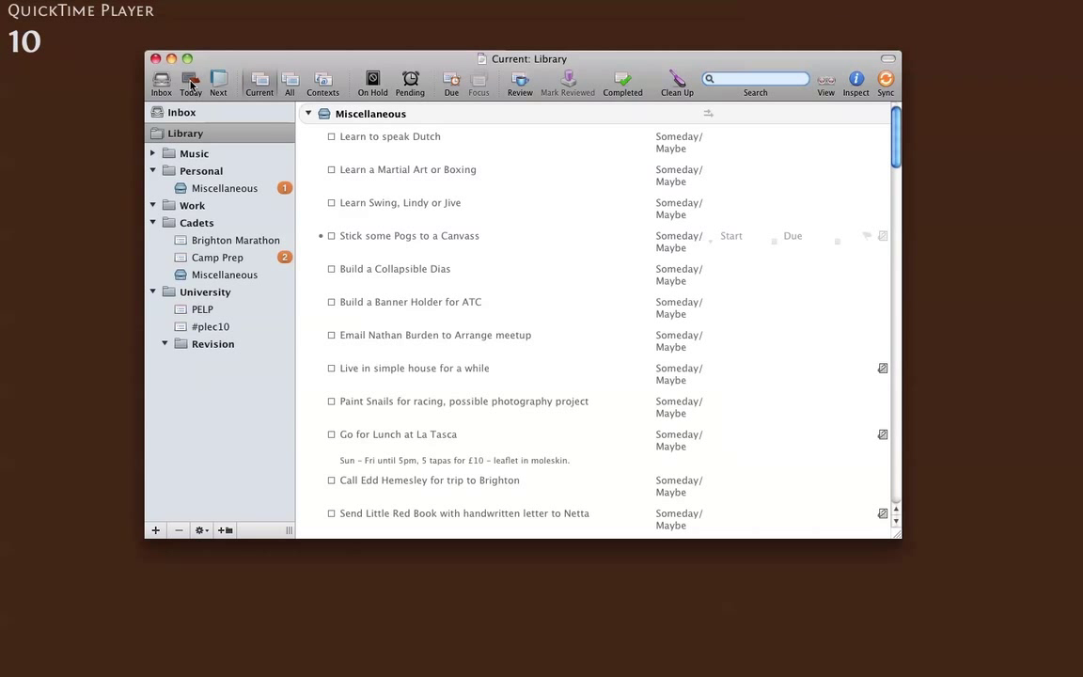
pyautogui.click(190, 83)
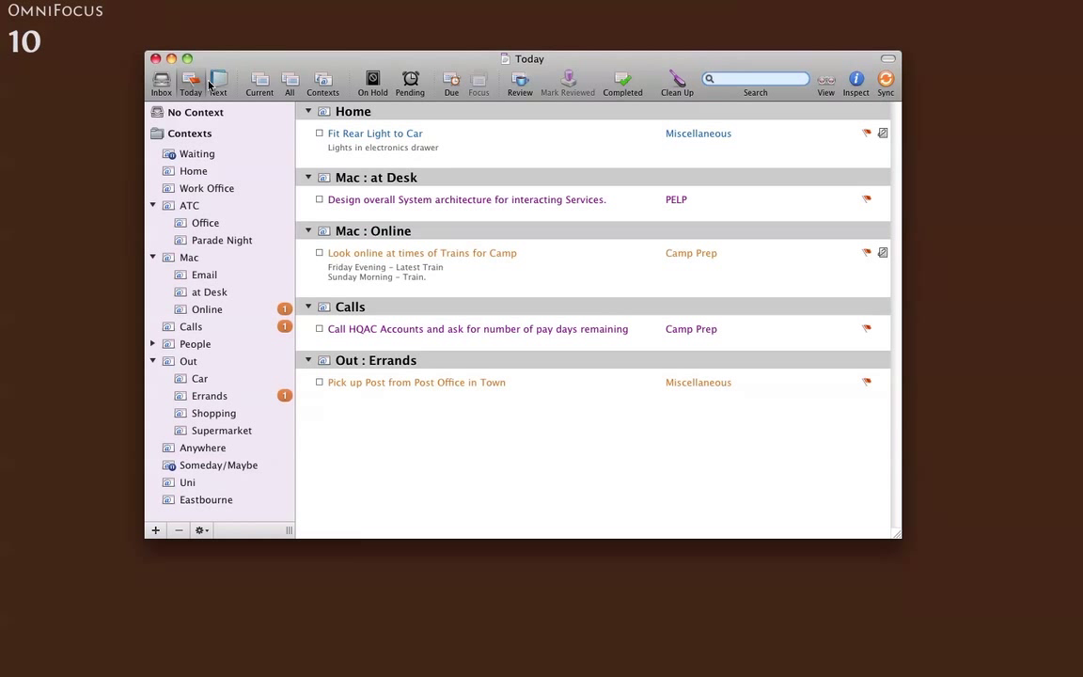
pyautogui.click(218, 79)
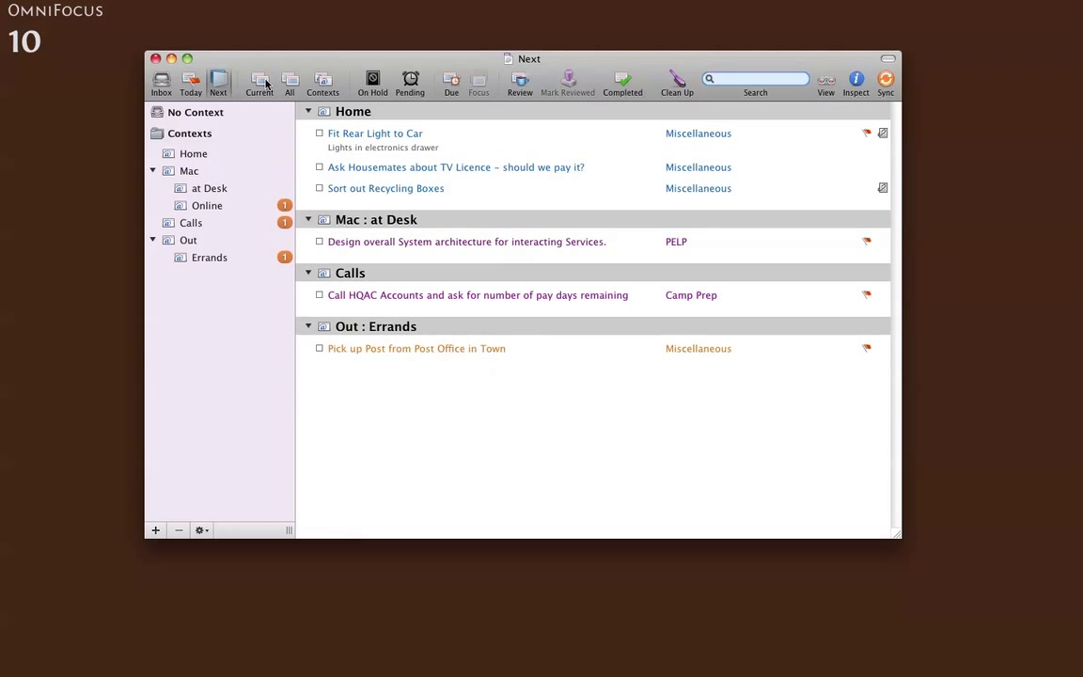
# Step: Return to the Current perspective listing the Miscellaneous project's actions
pyautogui.click(260, 83)
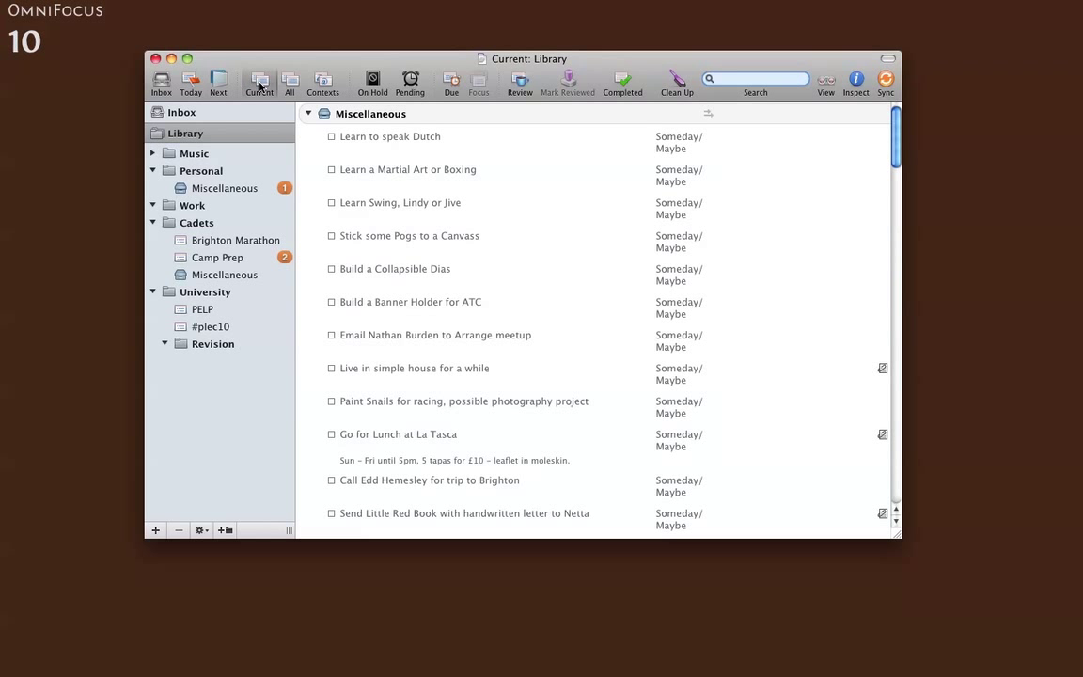
pyautogui.moveTo(173, 163)
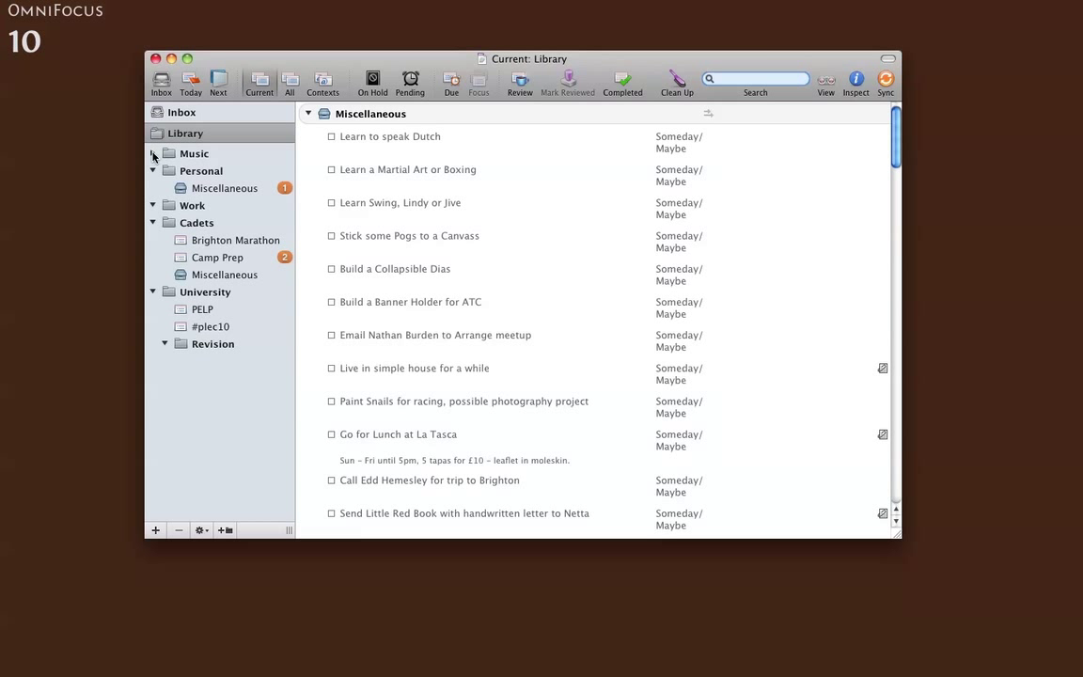
pyautogui.click(154, 155)
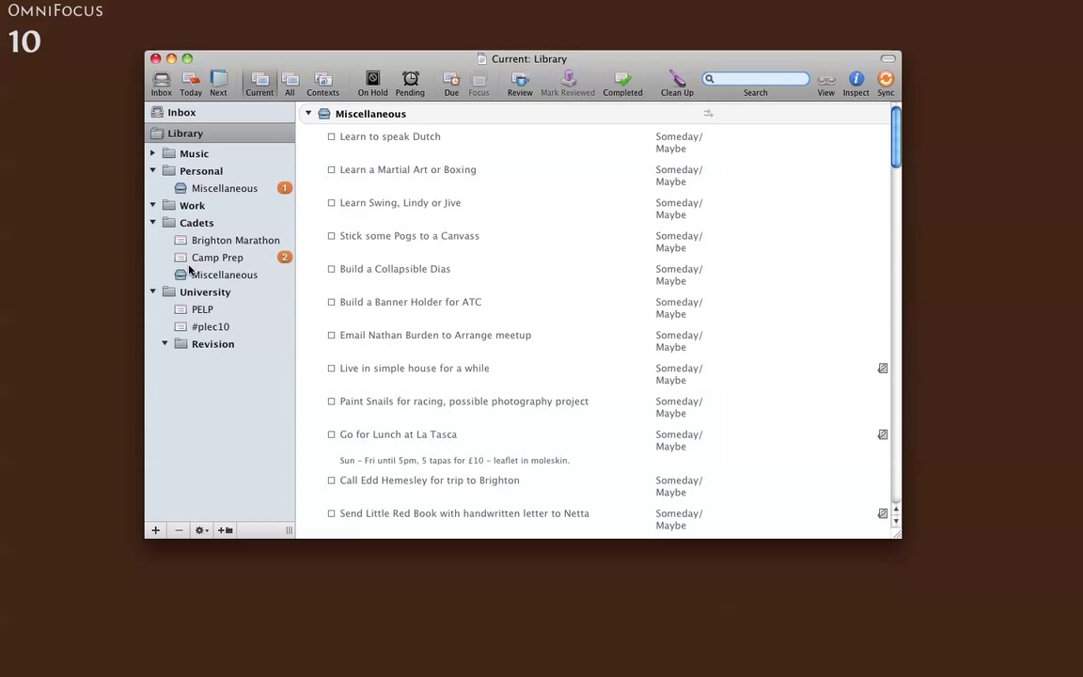
pyautogui.moveTo(207, 188)
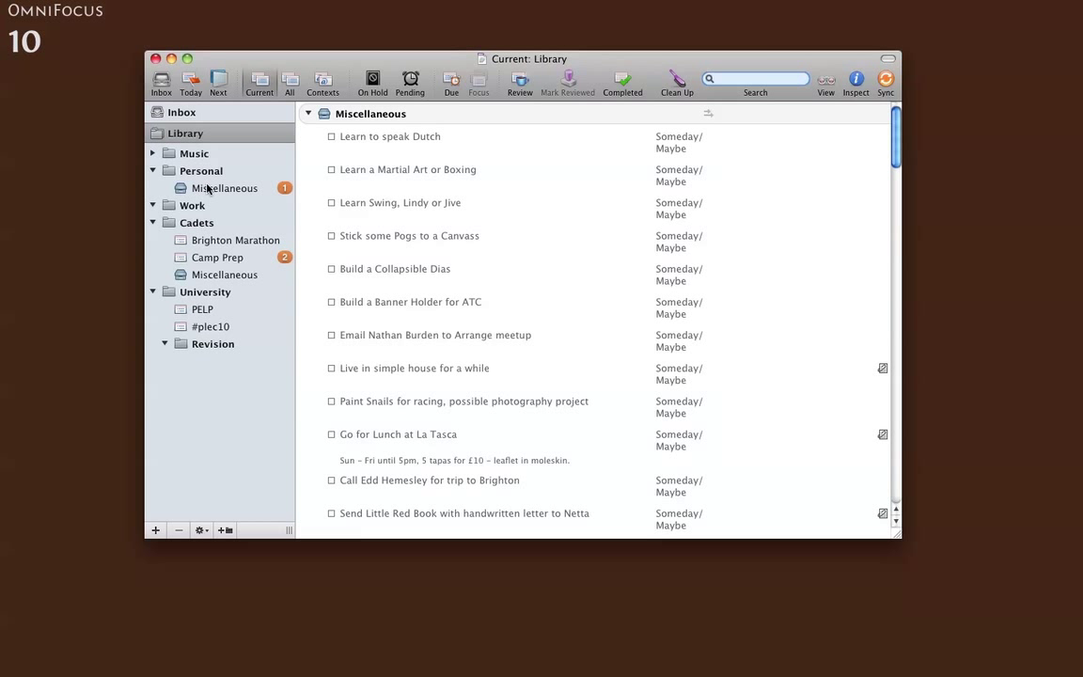
pyautogui.moveTo(180, 293)
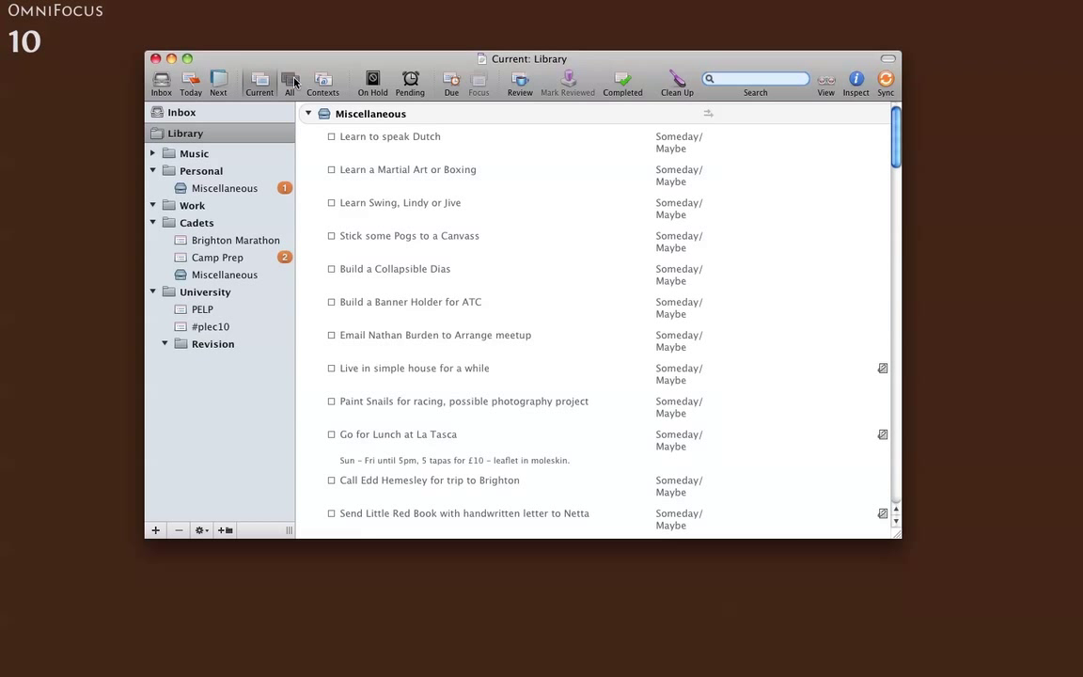
# Step: Show the All perspective filtered to #wf, browsing Cadets actions like Camp Prep and Brighton Marathon
pyautogui.click(289, 79)
pyautogui.write('#wf')
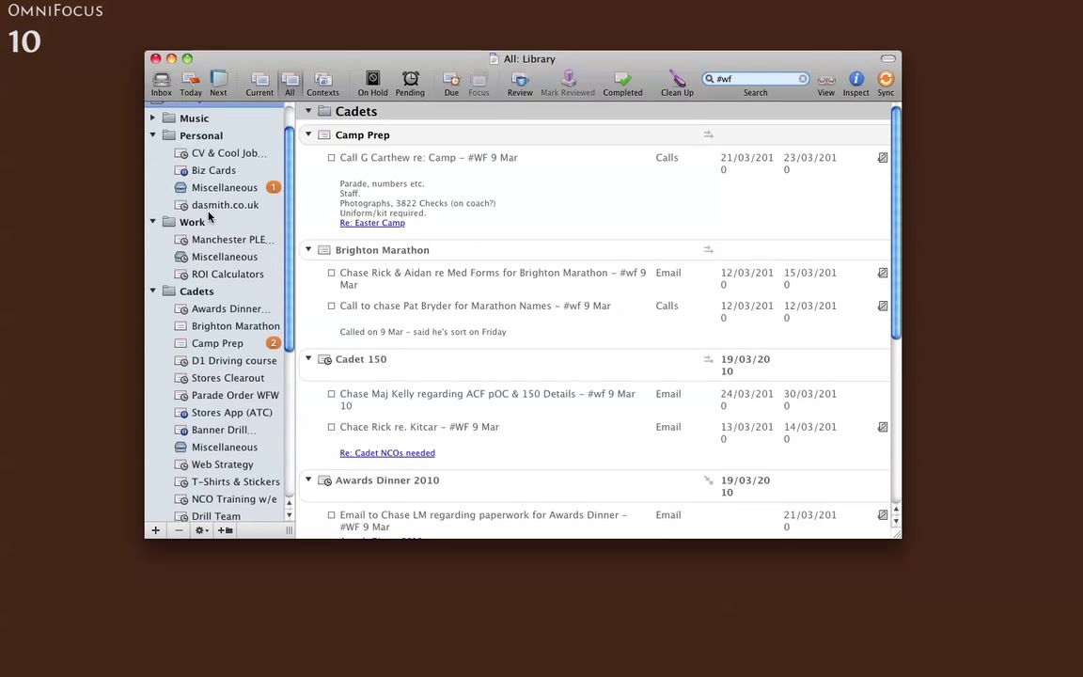
pyautogui.scroll(-3)
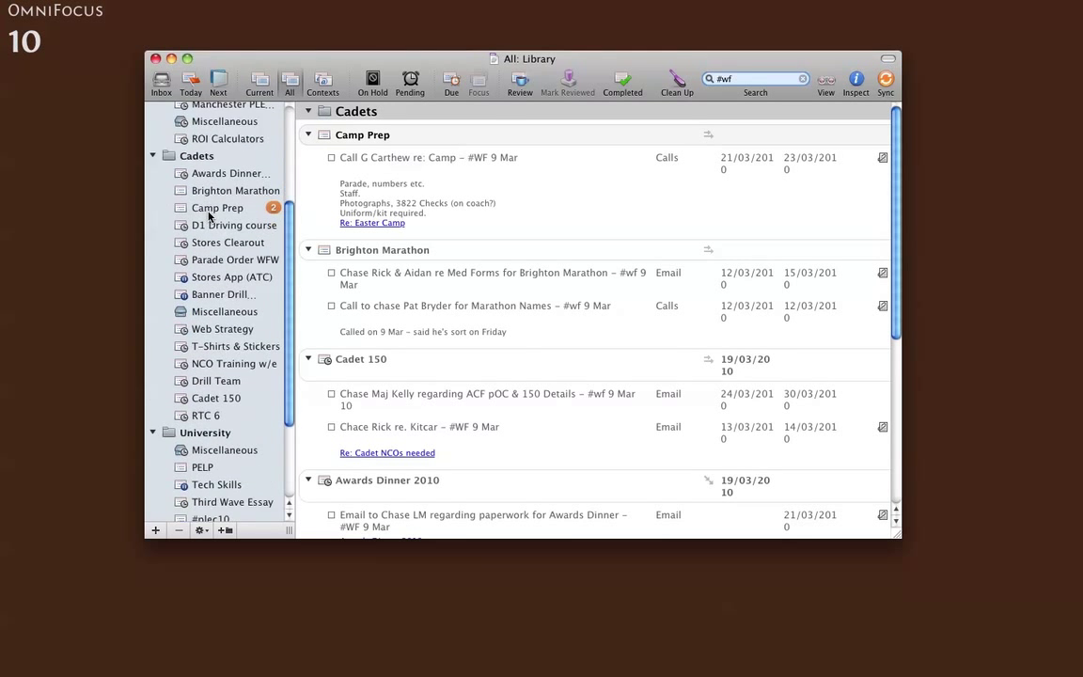
pyautogui.scroll(-3)
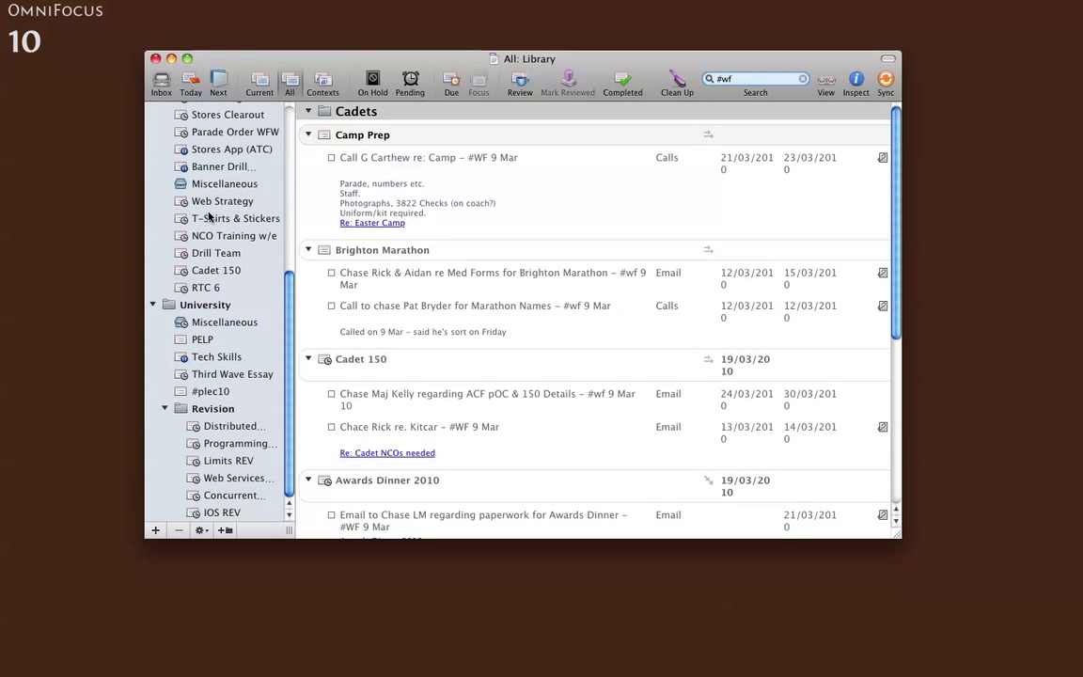
pyautogui.scroll(3)
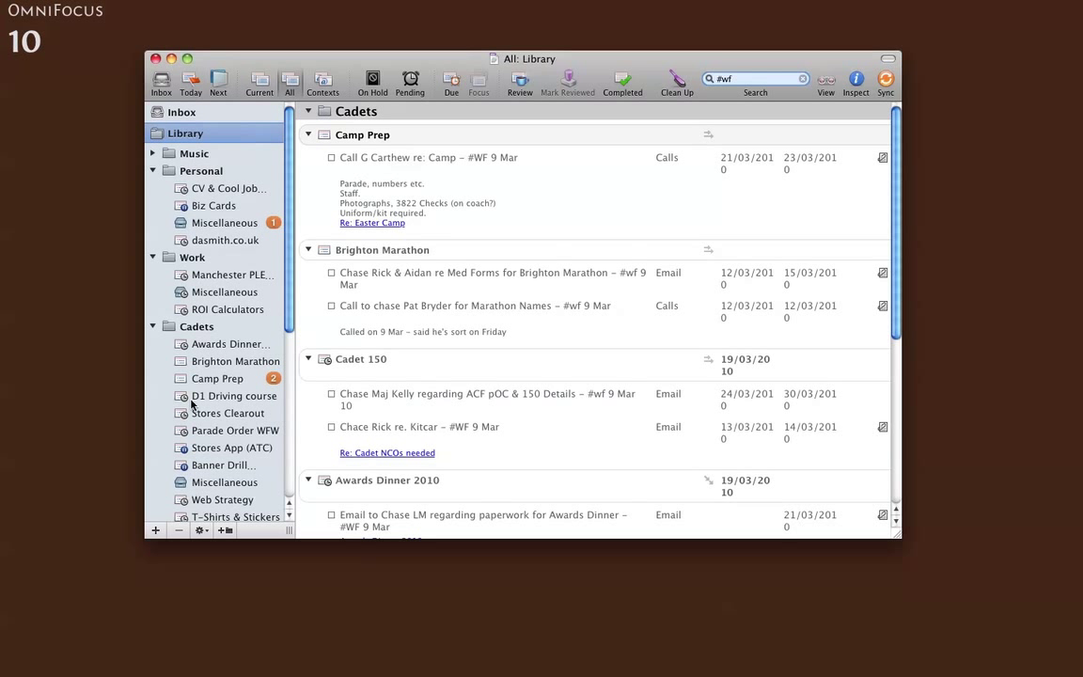
pyautogui.moveTo(323, 82)
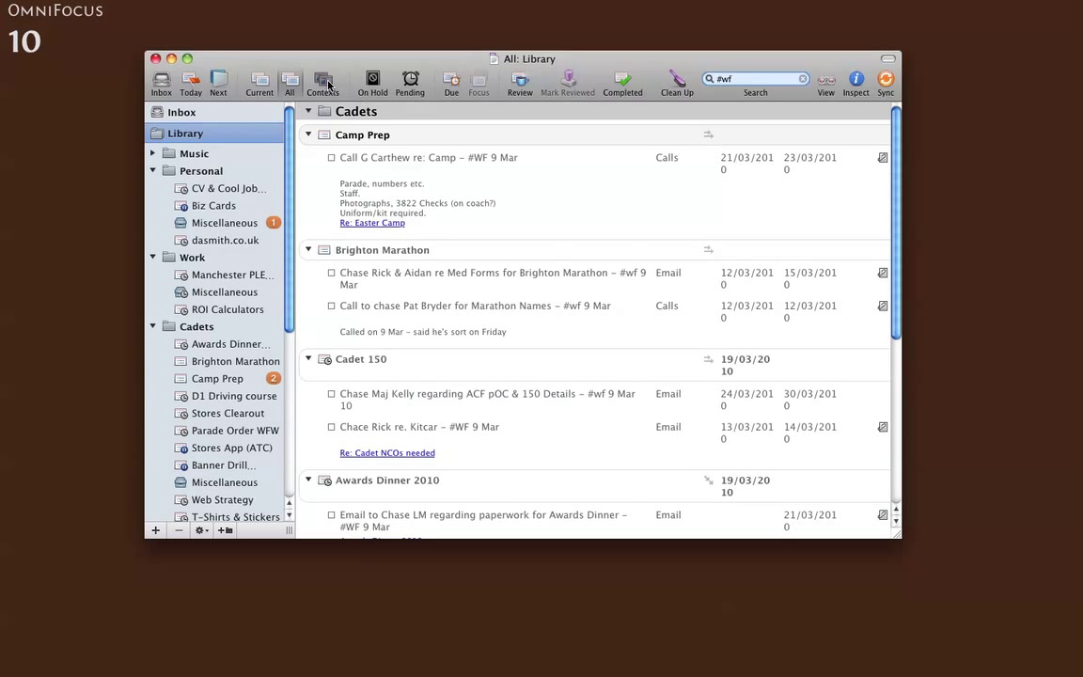
# Step: Pass through Contexts to the On Hold perspective of paused Music, Personal and Cadets projects
pyautogui.click(324, 83)
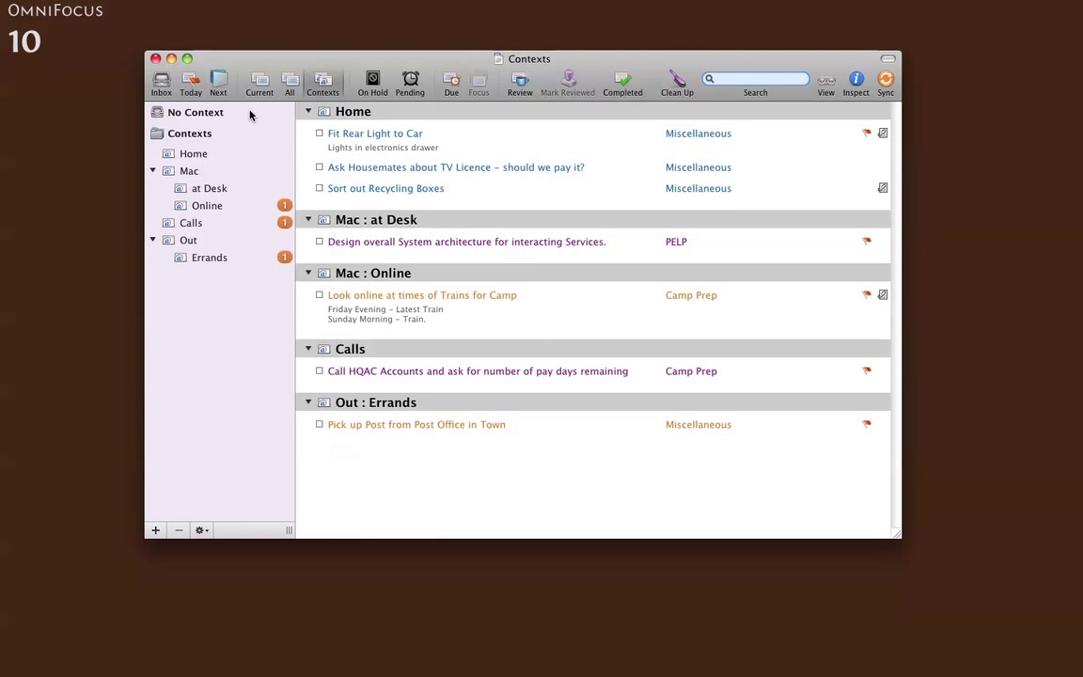
pyautogui.moveTo(229, 165)
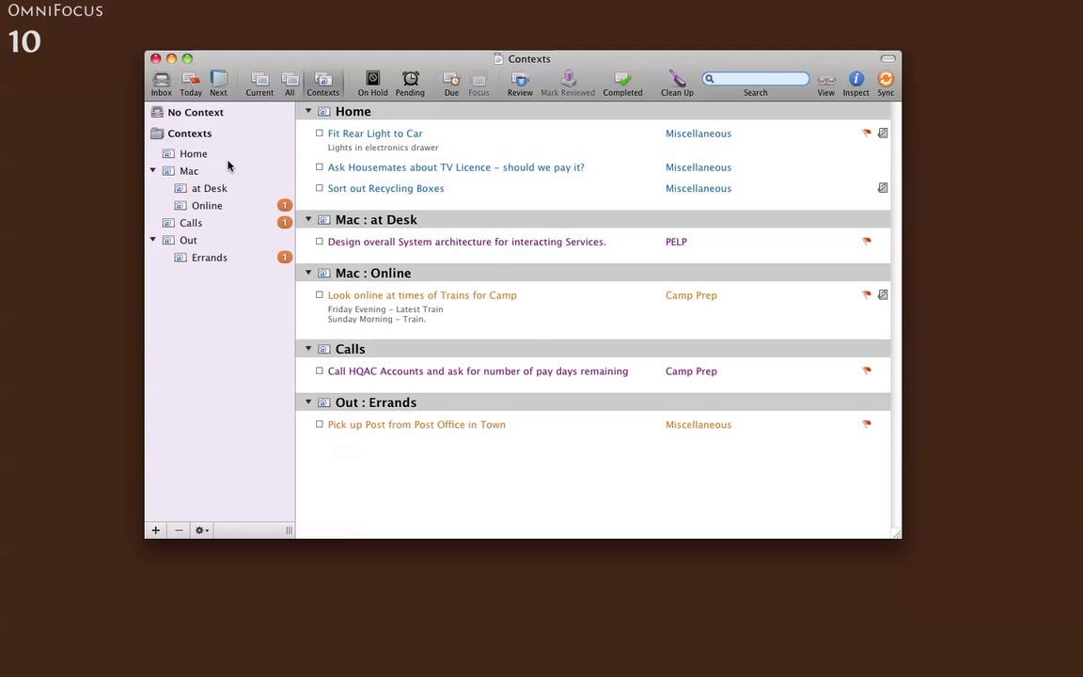
pyautogui.moveTo(267, 90)
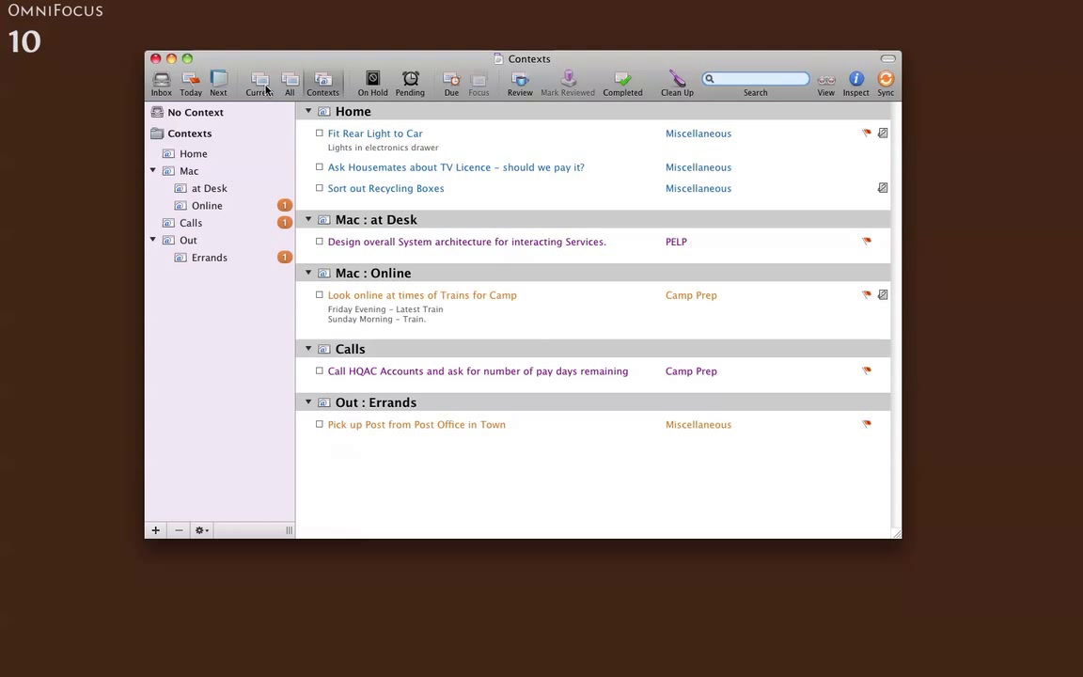
pyautogui.moveTo(372, 83)
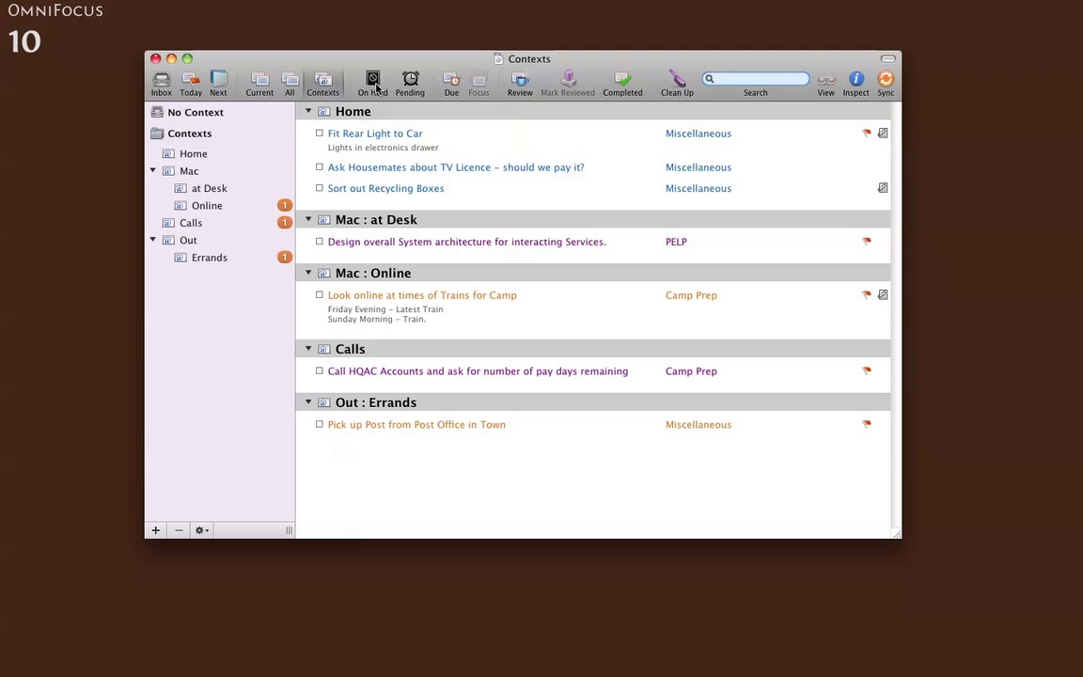
pyautogui.click(372, 79)
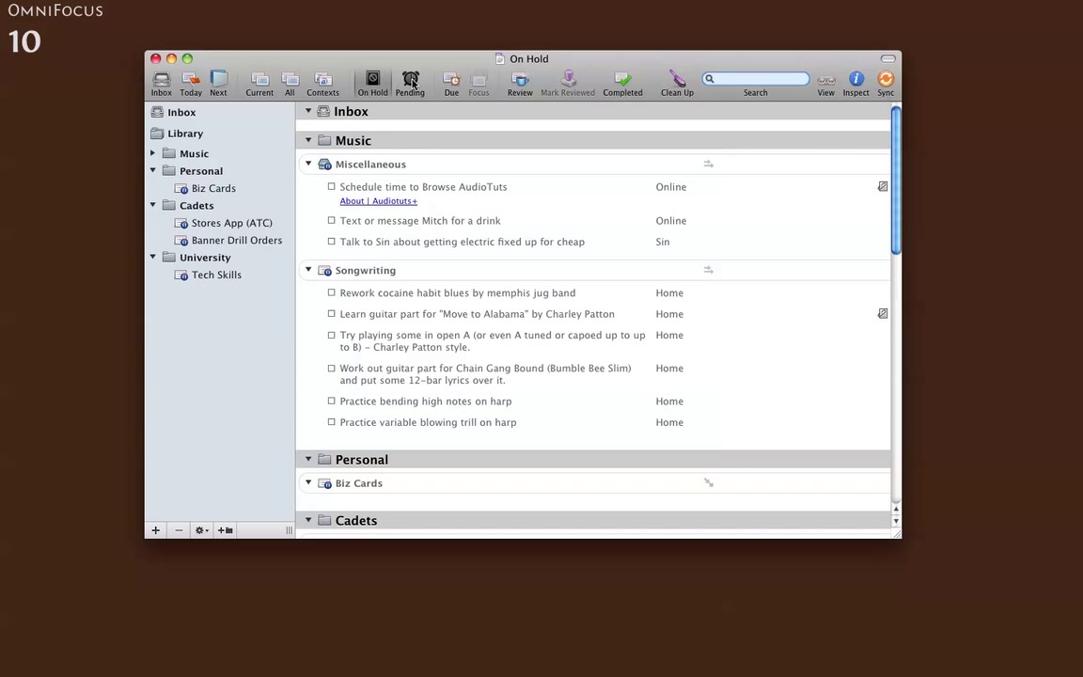
# Step: Show the Pending perspective of deferred CV & Cool Job Application actions
pyautogui.click(410, 79)
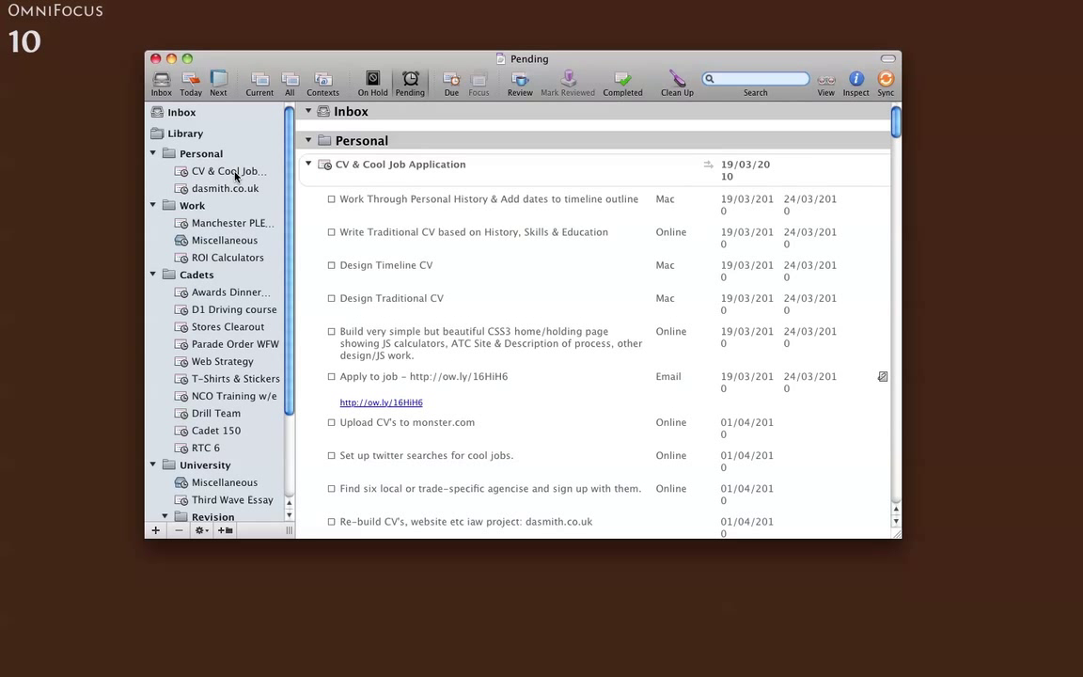
pyautogui.moveTo(316, 299)
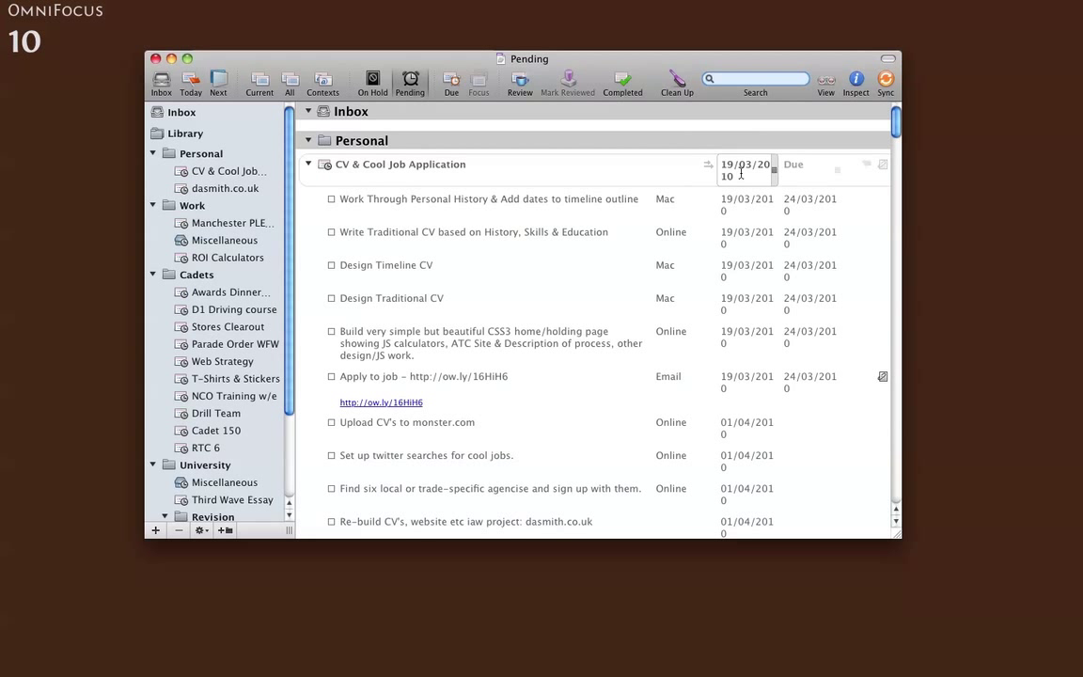
pyautogui.moveTo(744, 170)
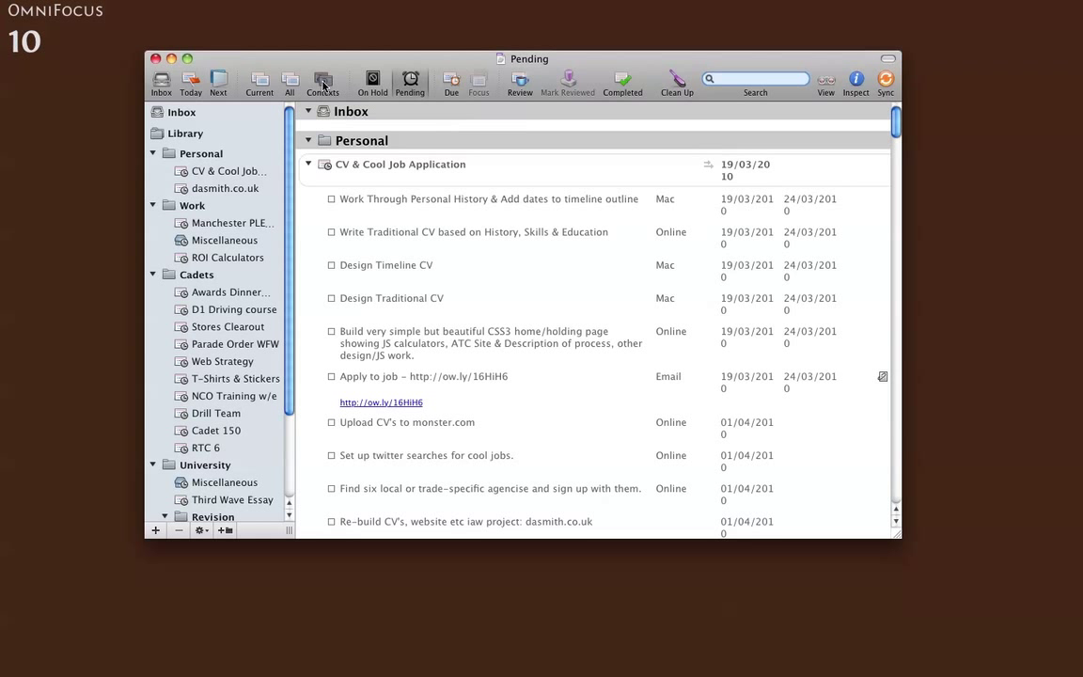
# Step: Pass through Contexts back to the All perspective filtered to #wf tasks
pyautogui.click(324, 82)
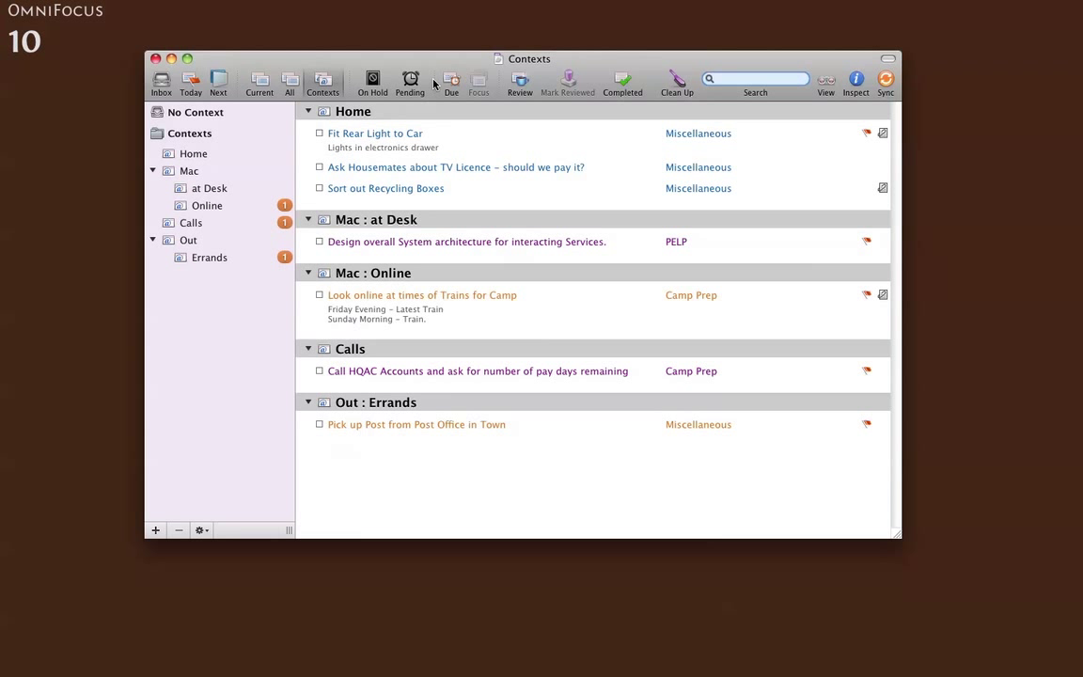
pyautogui.moveTo(429, 85)
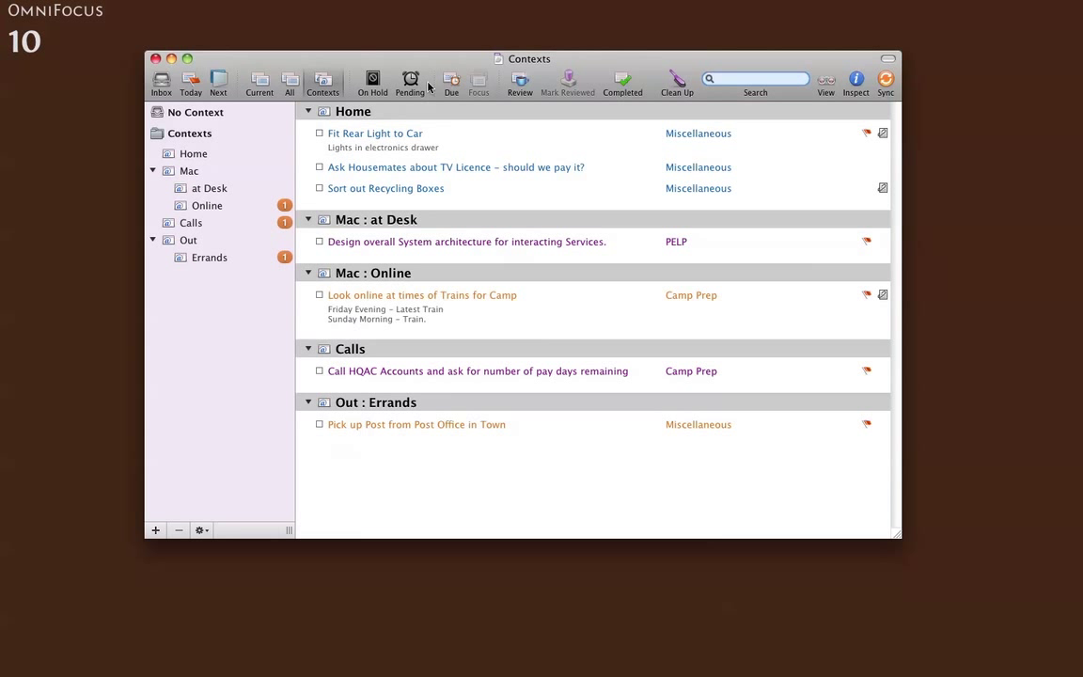
pyautogui.moveTo(579, 57)
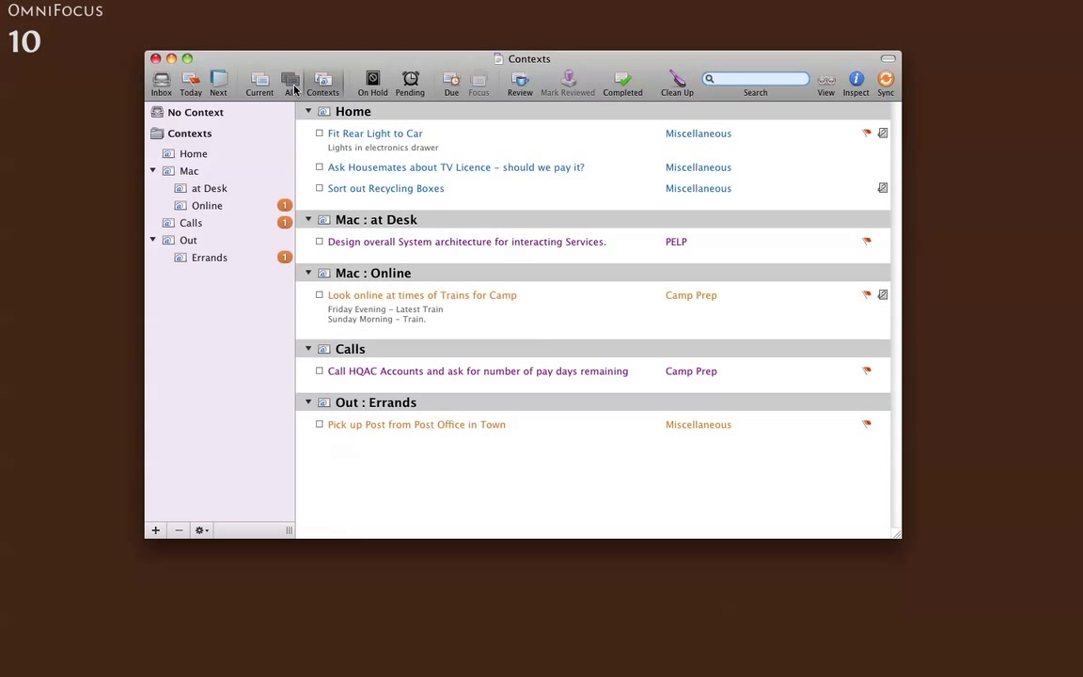
pyautogui.click(290, 83)
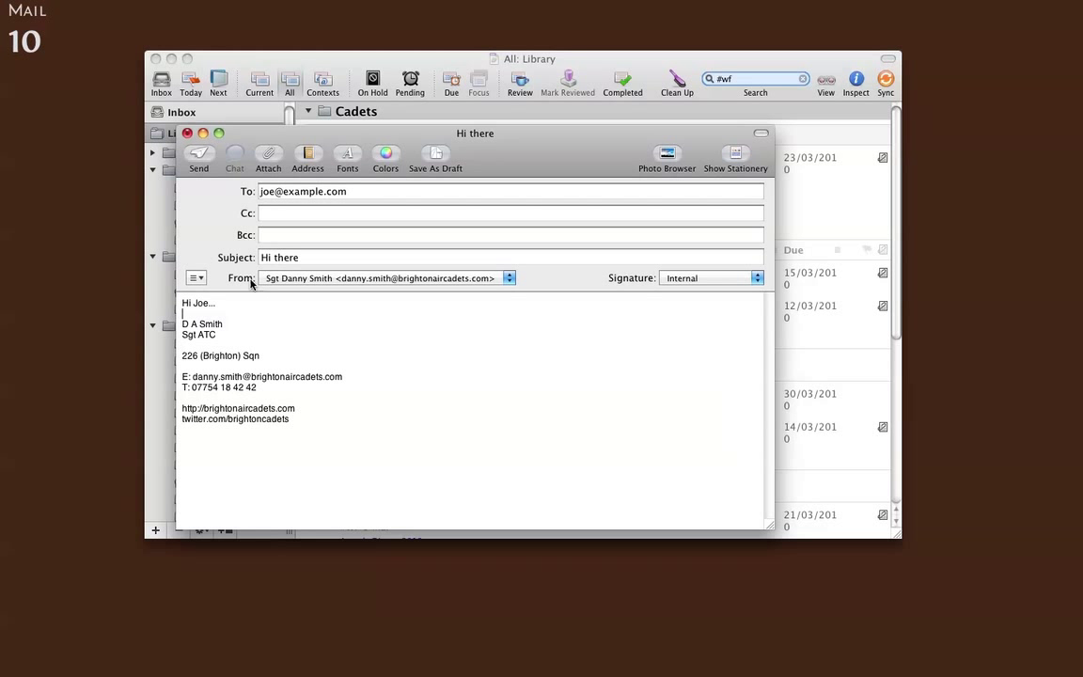
# Step: Send the Hi there email from Mail to the OmniFocus inbox
pyautogui.click(188, 131)
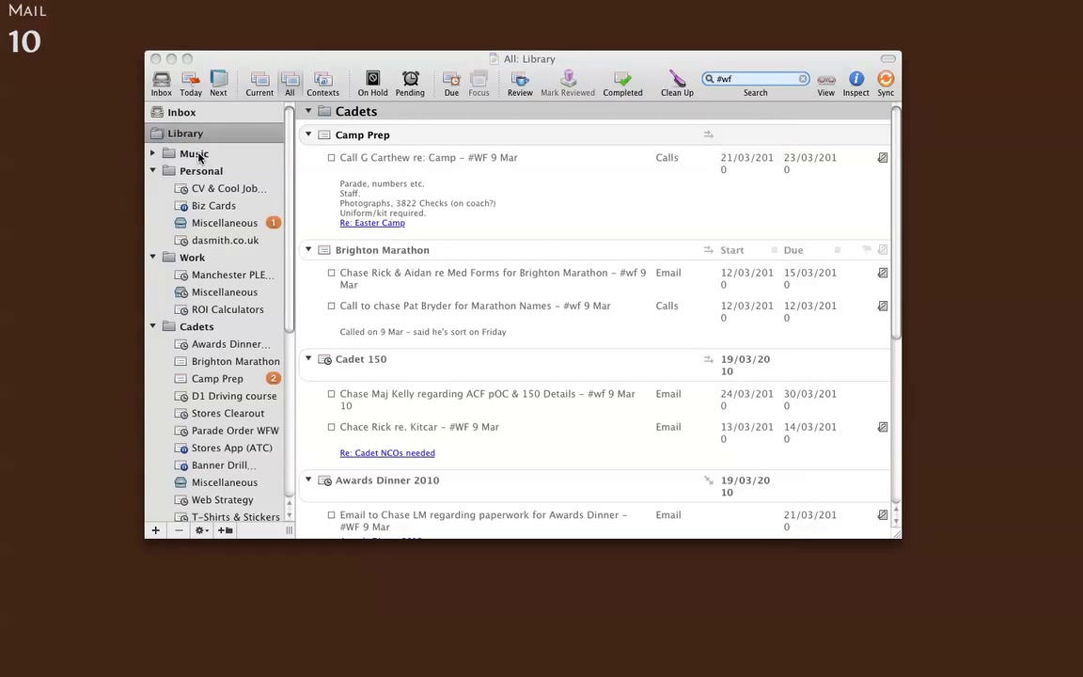
pyautogui.moveTo(197, 154)
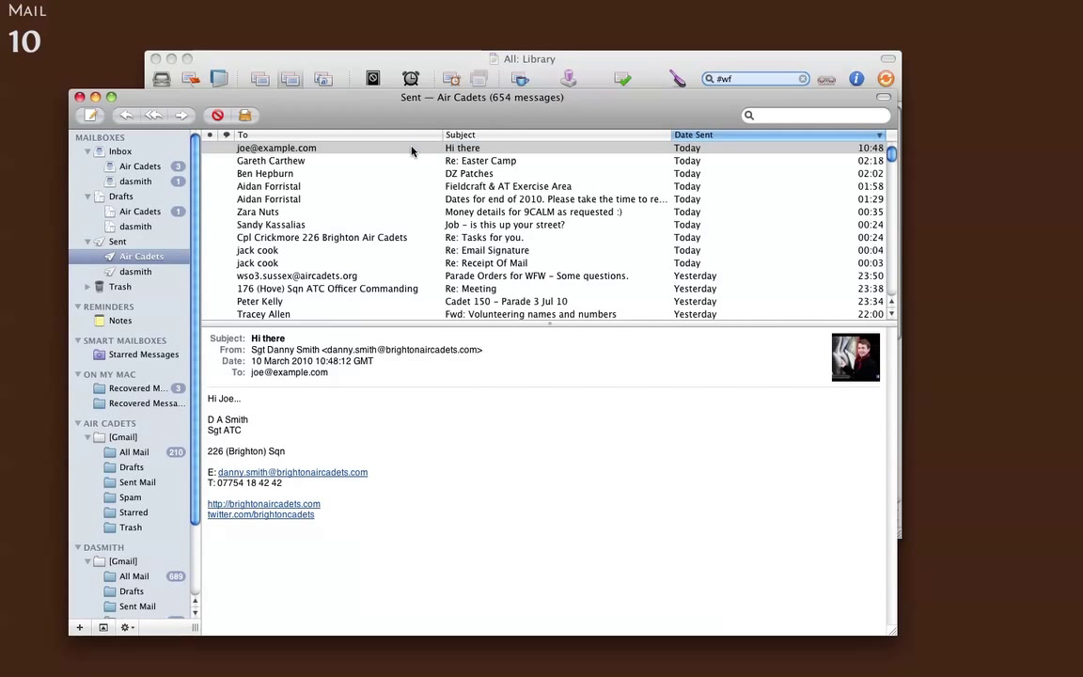
pyautogui.rightClick(275, 146)
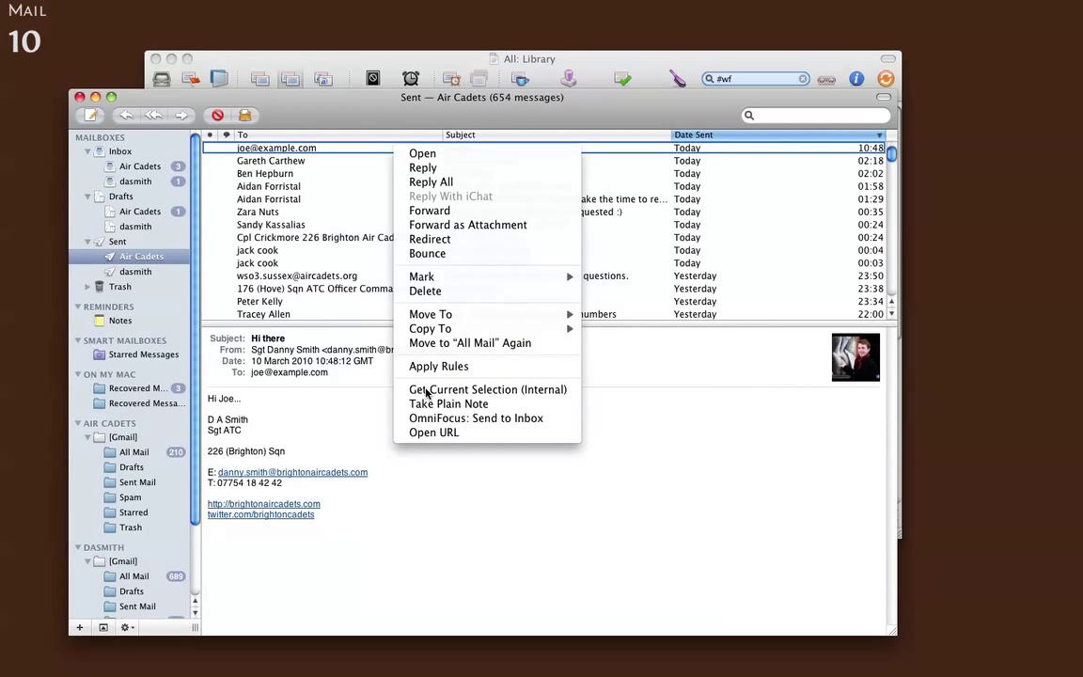
pyautogui.click(475, 417)
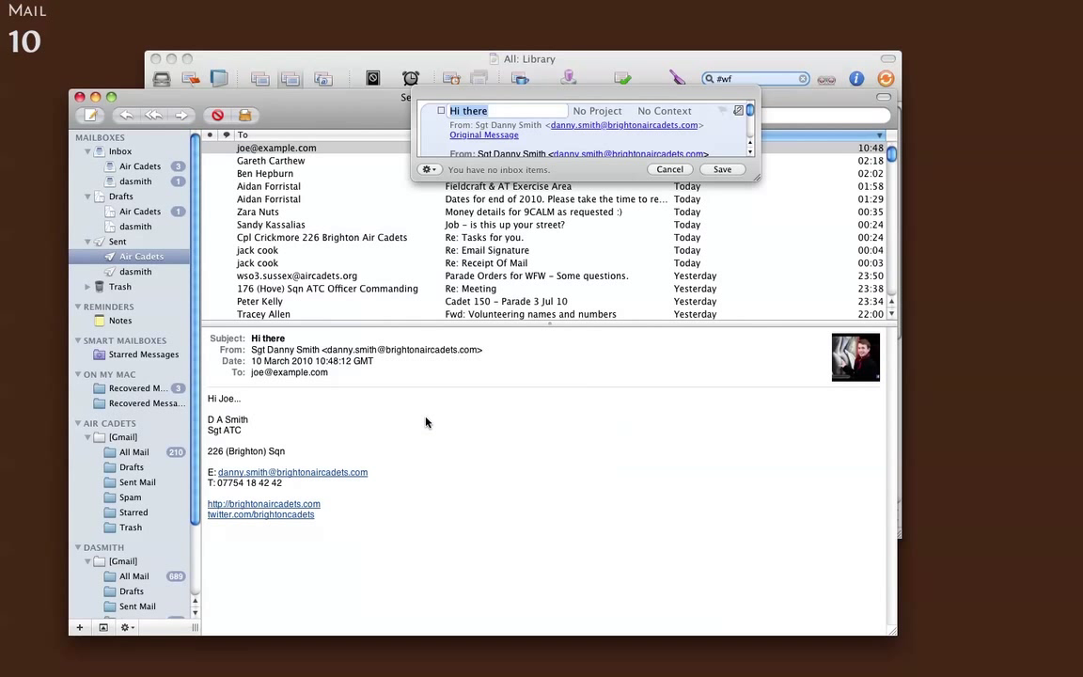
# Step: Title the task 'Chase Joe about Hello message #wf 10 MAr 10' and save it to the inbox
pyautogui.write('Chas')
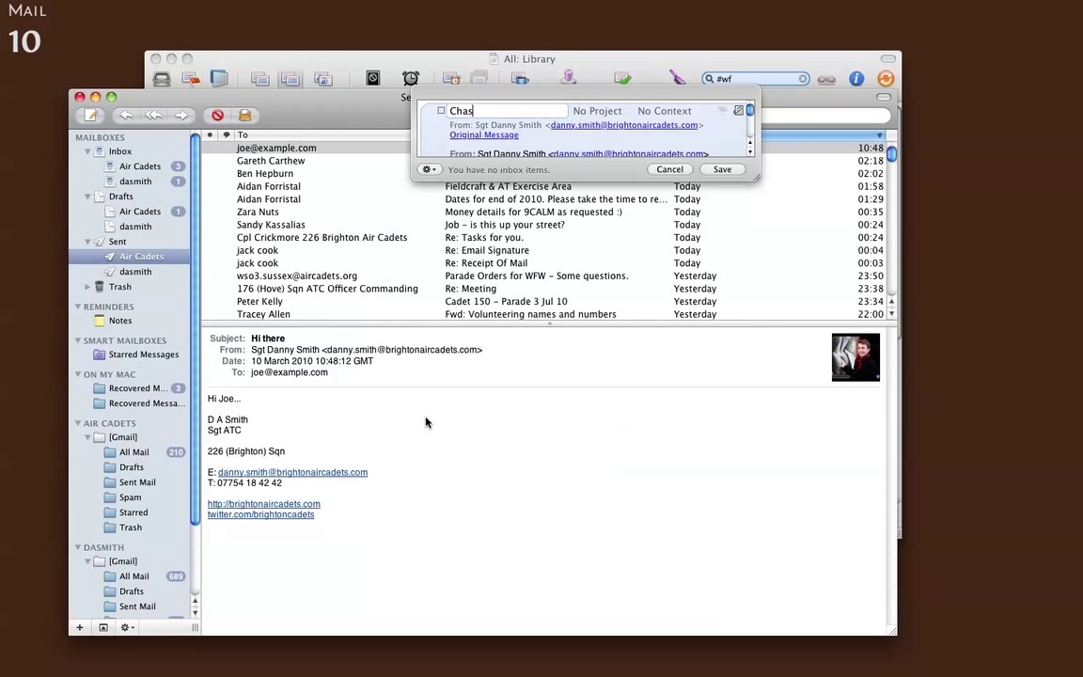
pyautogui.write('e Joe')
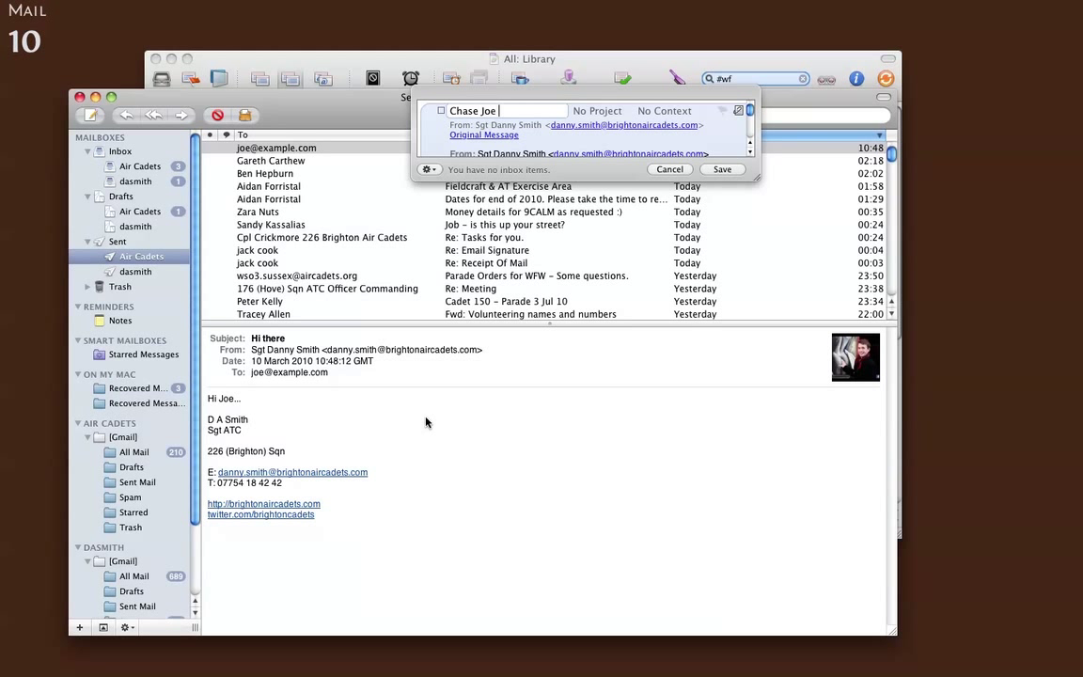
pyautogui.write('about Hello')
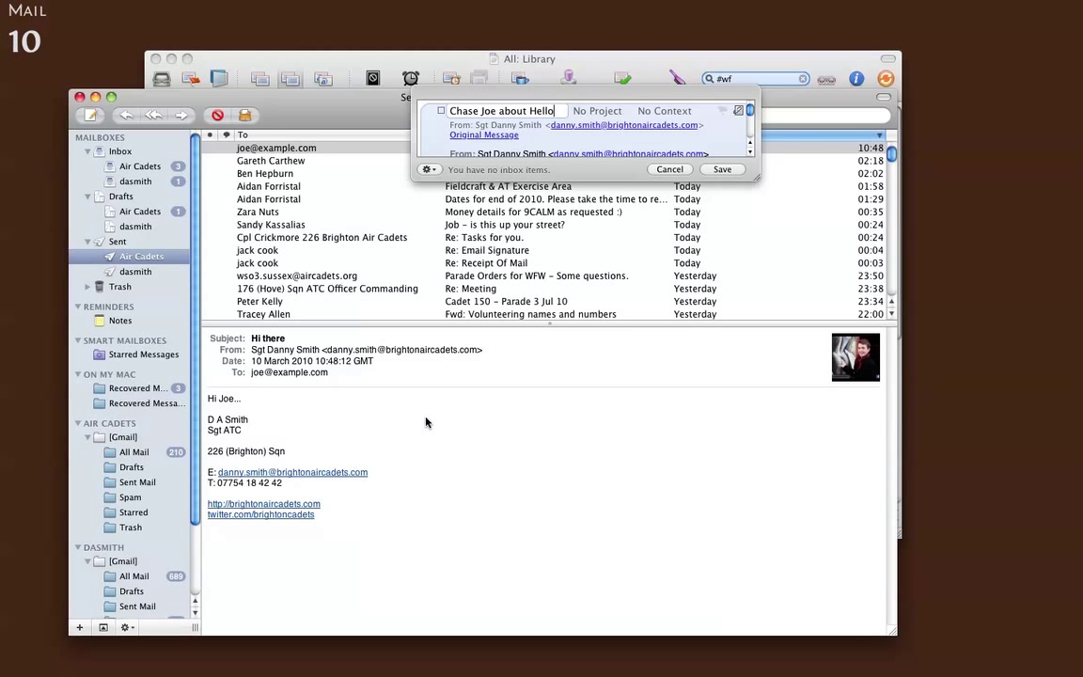
pyautogui.write('message')
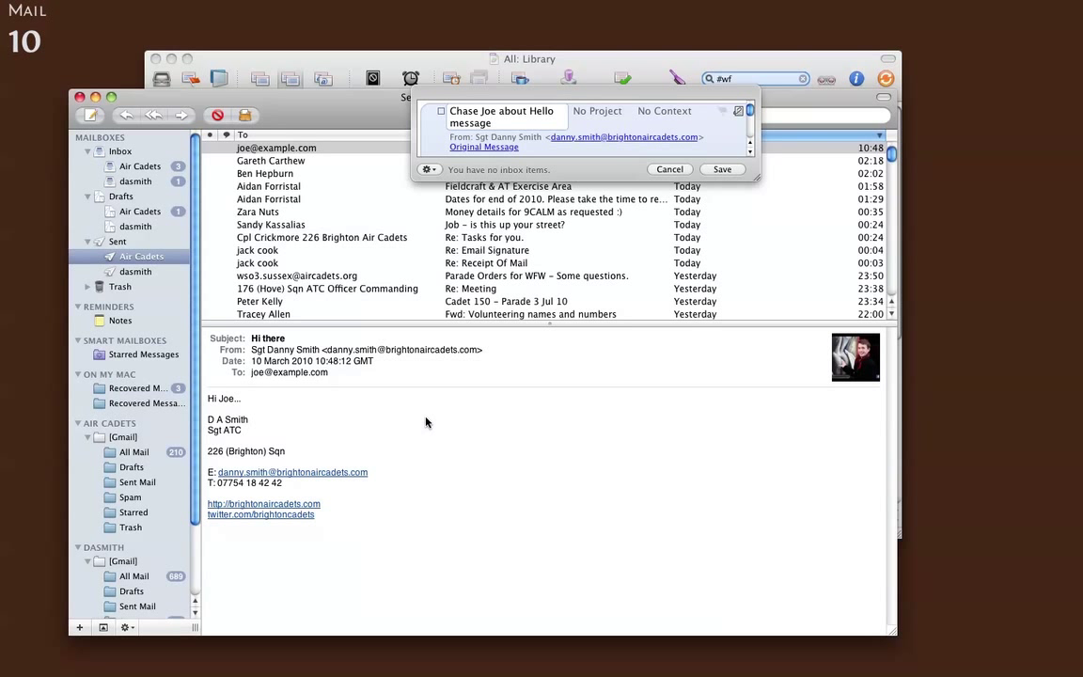
pyautogui.click(497, 124)
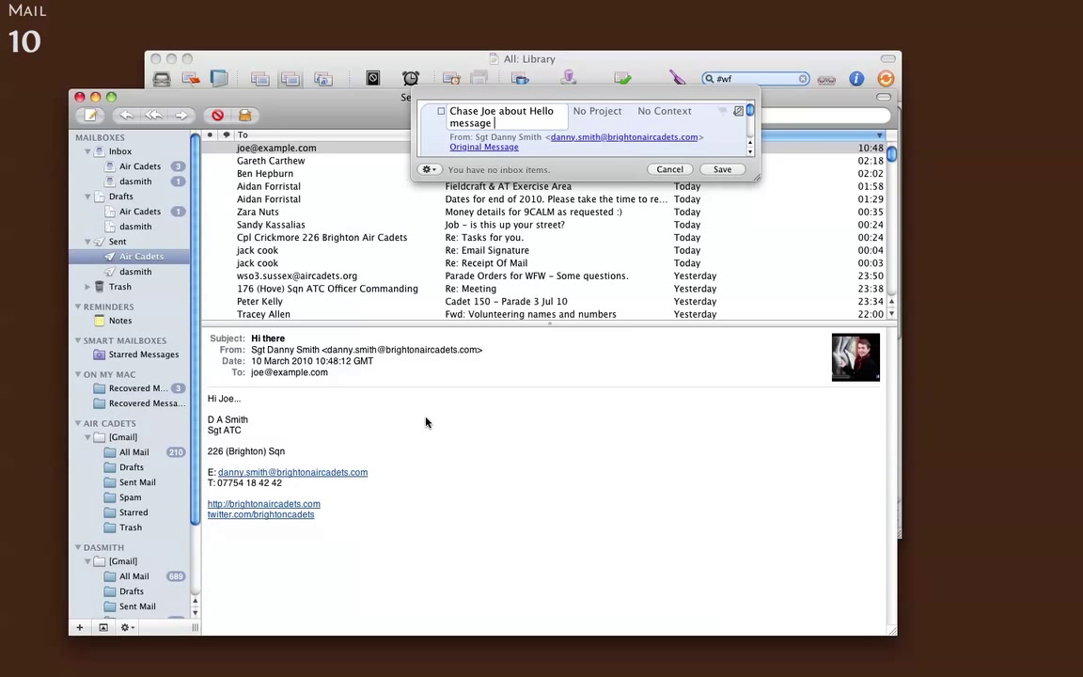
pyautogui.write('#')
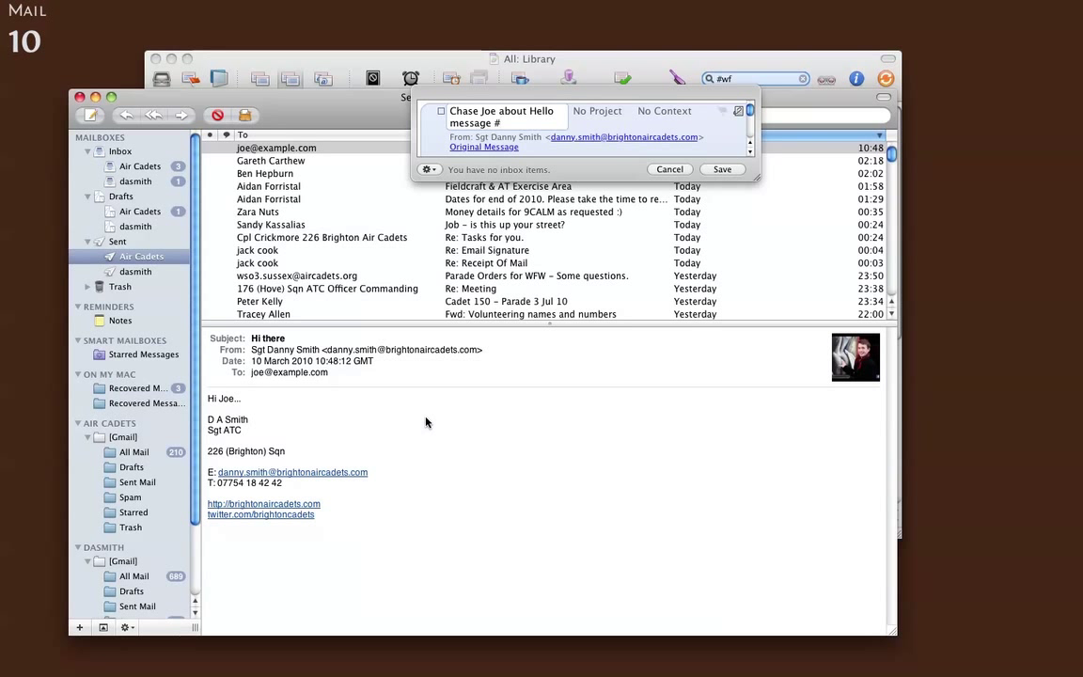
pyautogui.write('wf')
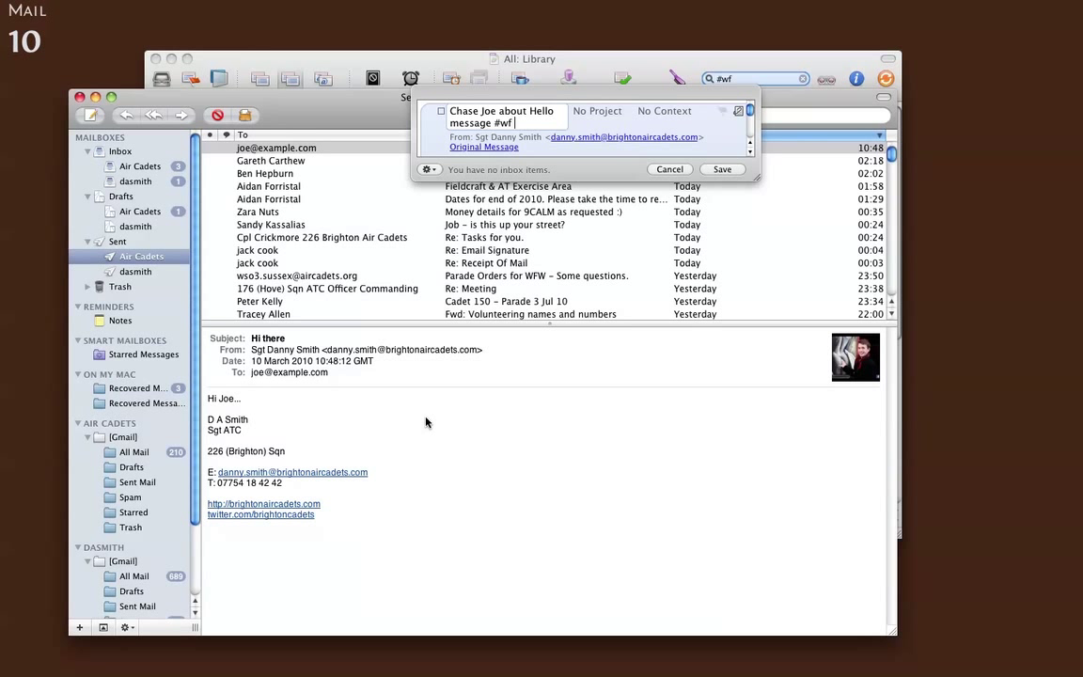
pyautogui.write('10')
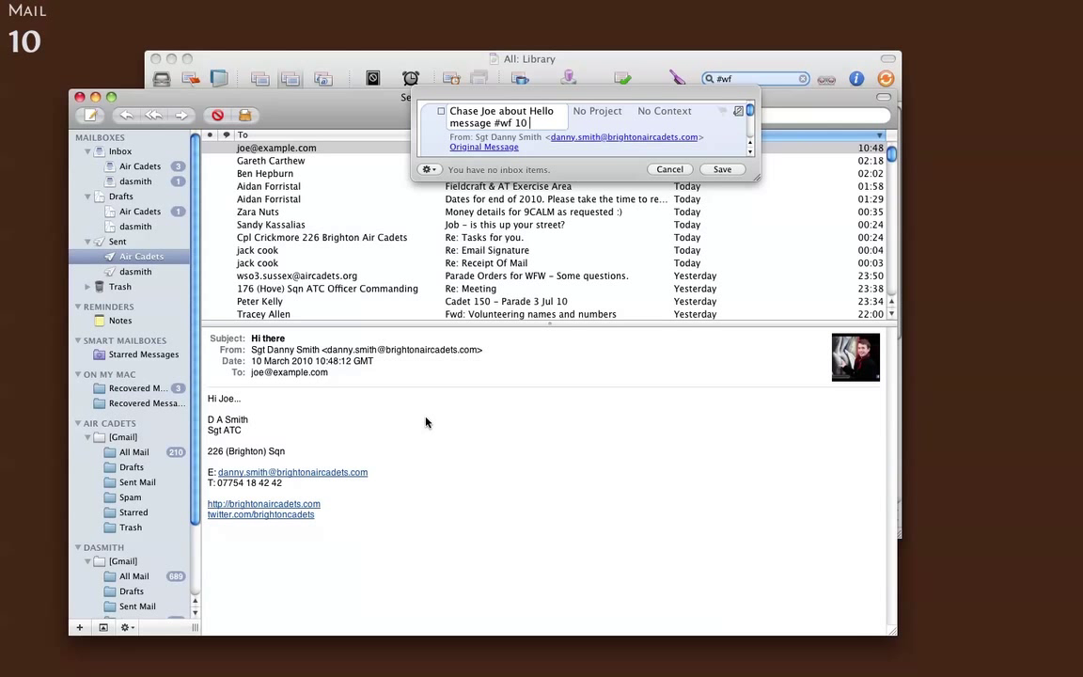
pyautogui.write('MAr 10')
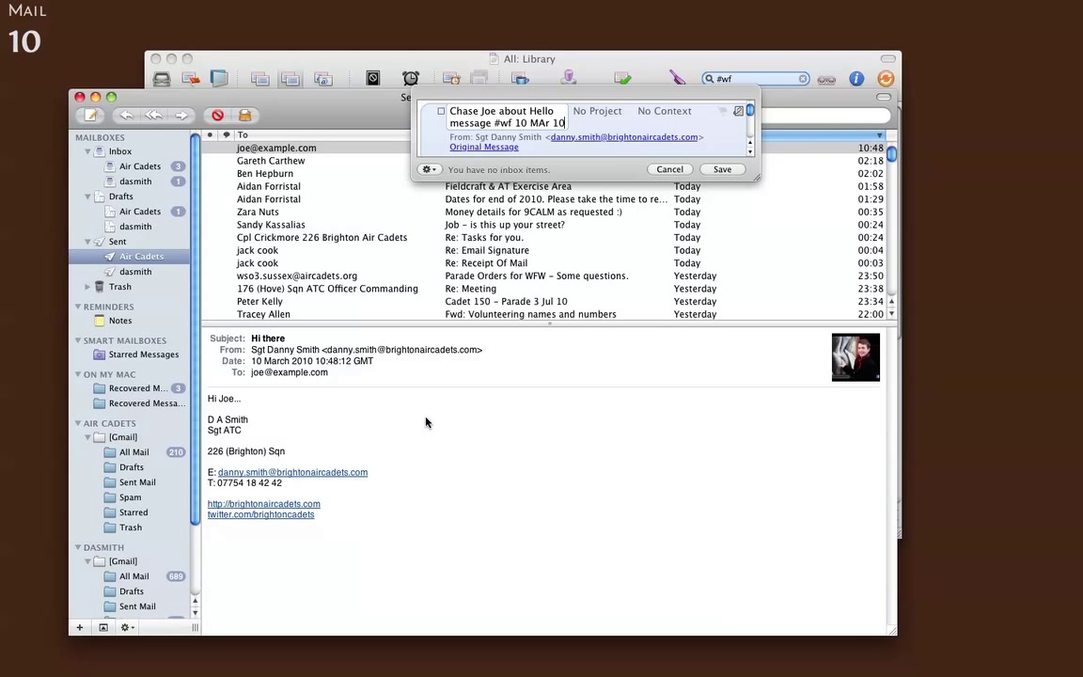
pyautogui.click(598, 111)
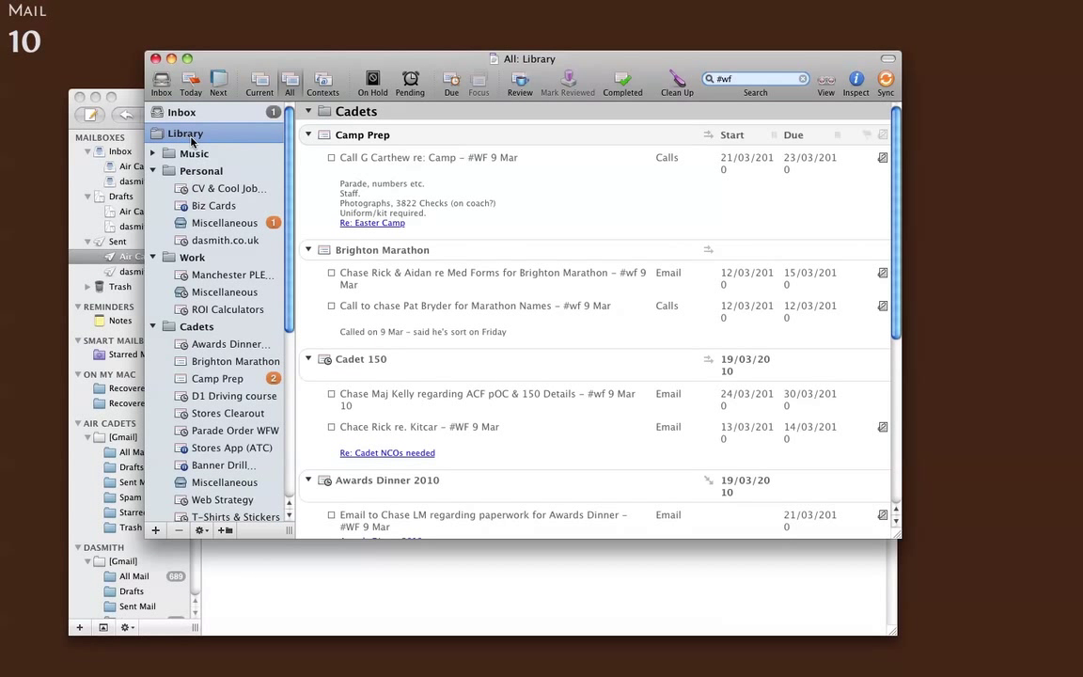
# Step: Assign the Chase Joe inbox task to Personal Miscellaneous, context Email, start date 24/03/2010
pyautogui.click(181, 113)
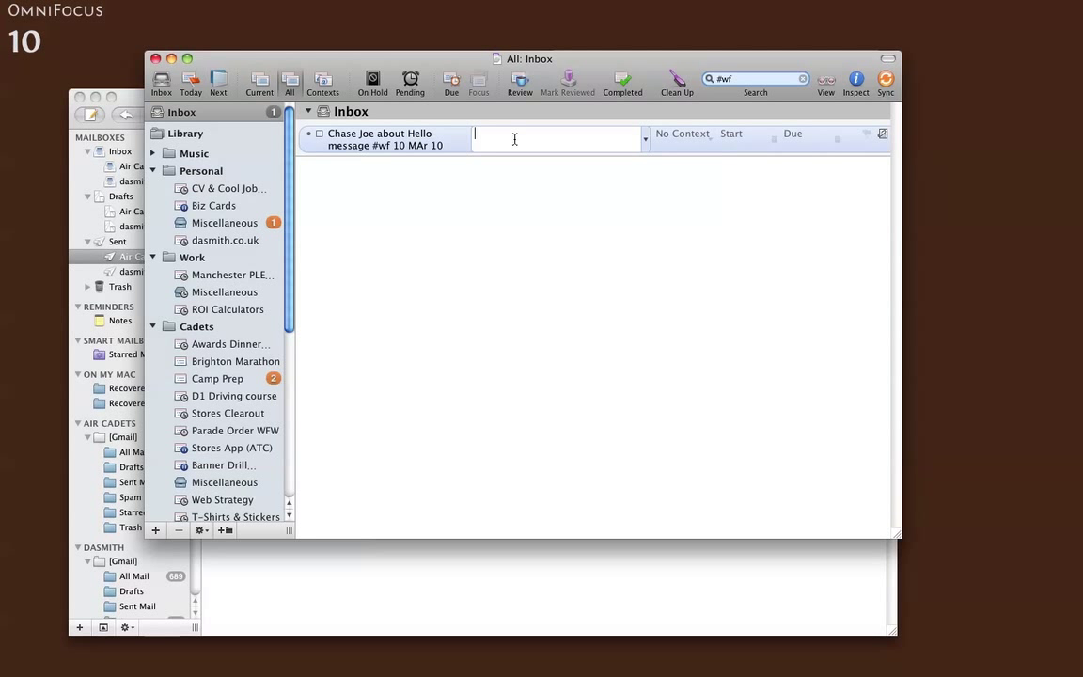
pyautogui.write('pemis')
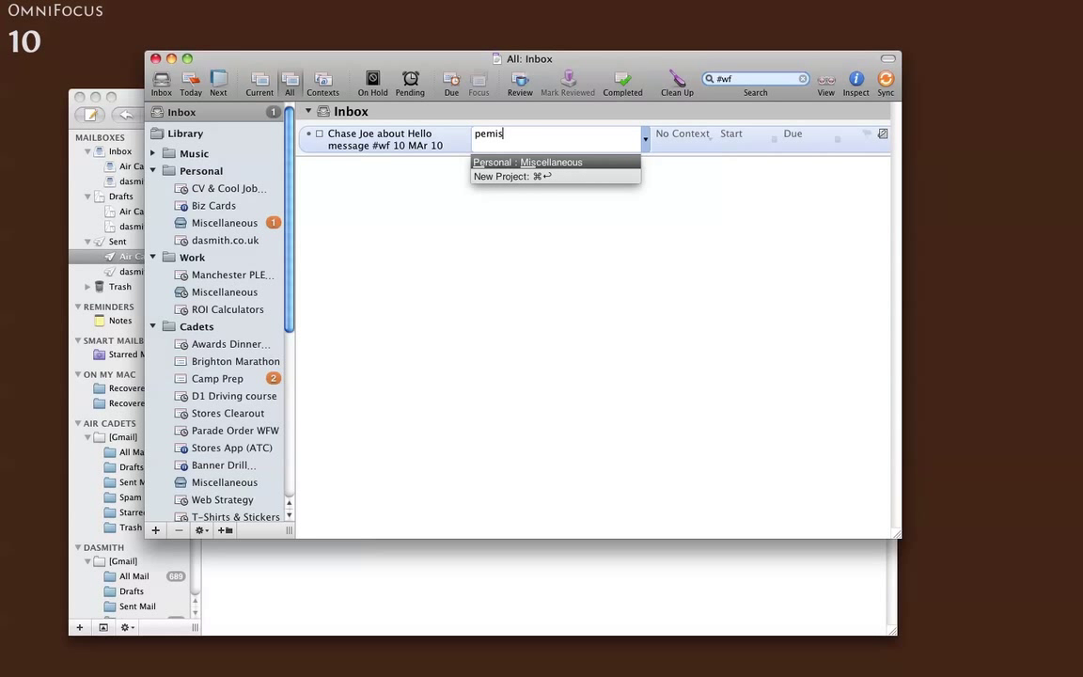
pyautogui.click(551, 162)
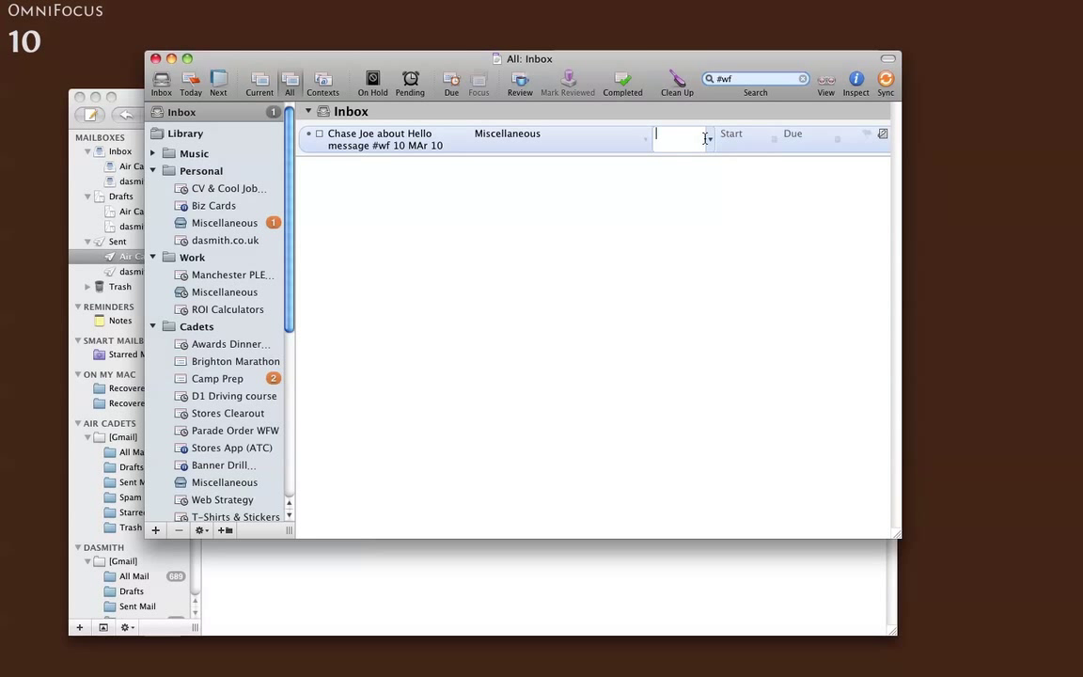
pyautogui.write('Email')
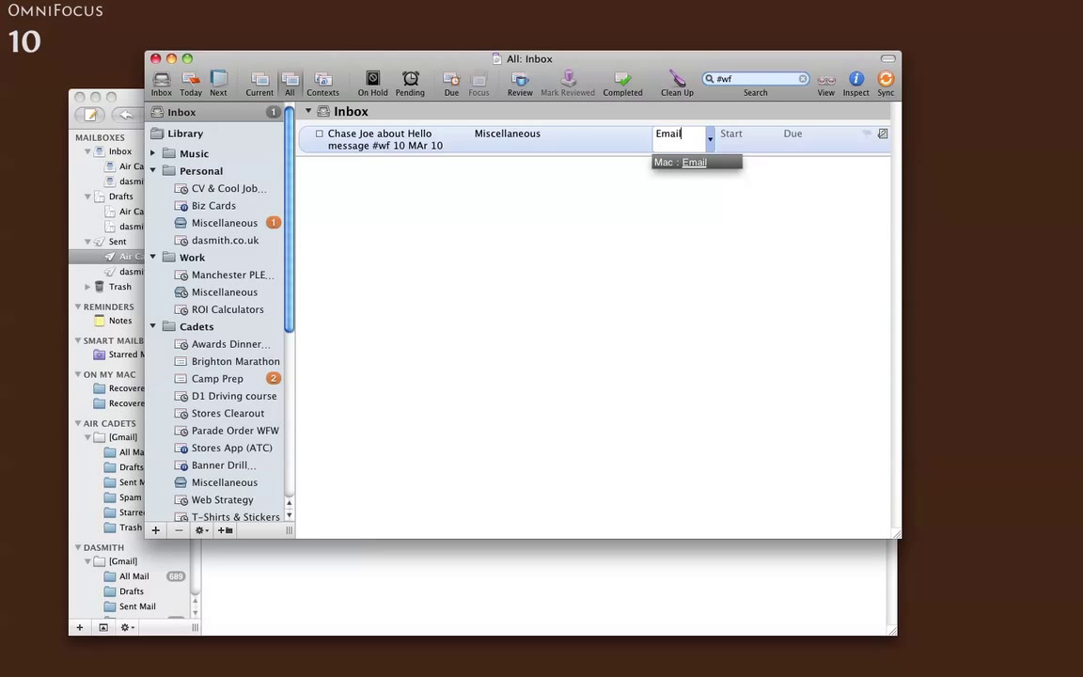
pyautogui.click(743, 132)
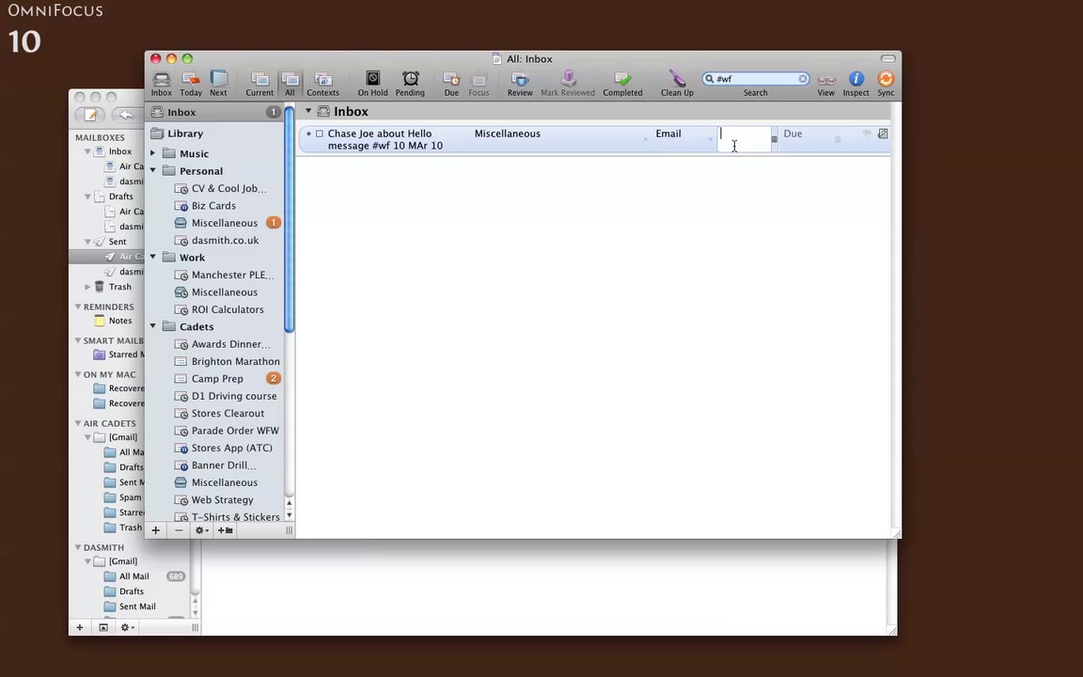
pyautogui.moveTo(745, 139)
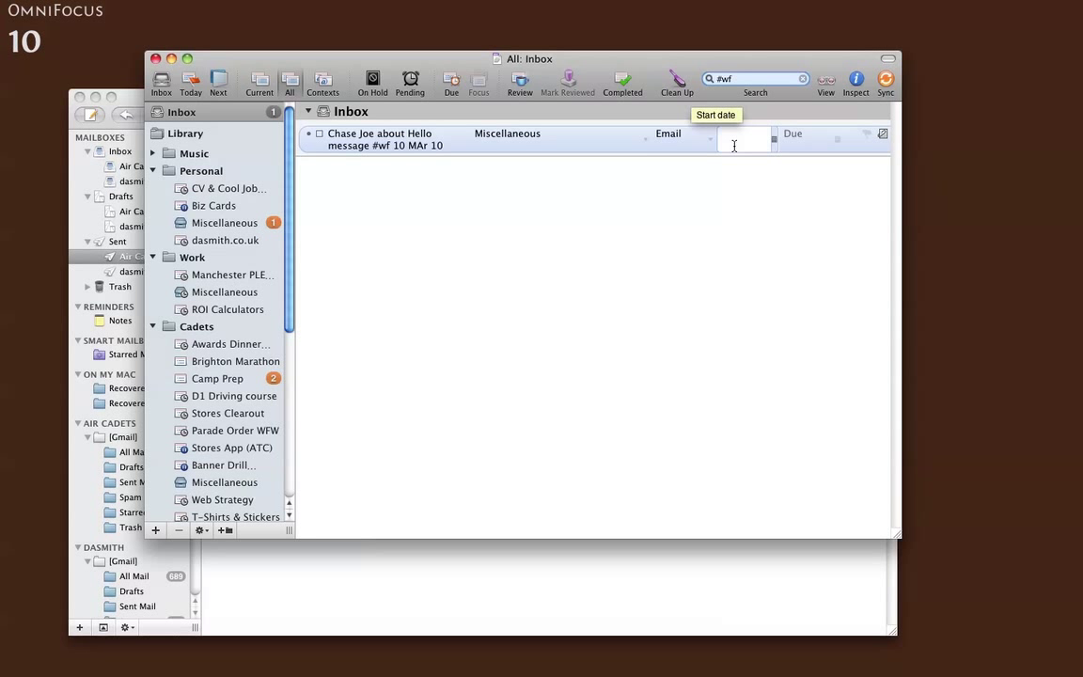
pyautogui.write('24/03/2010')
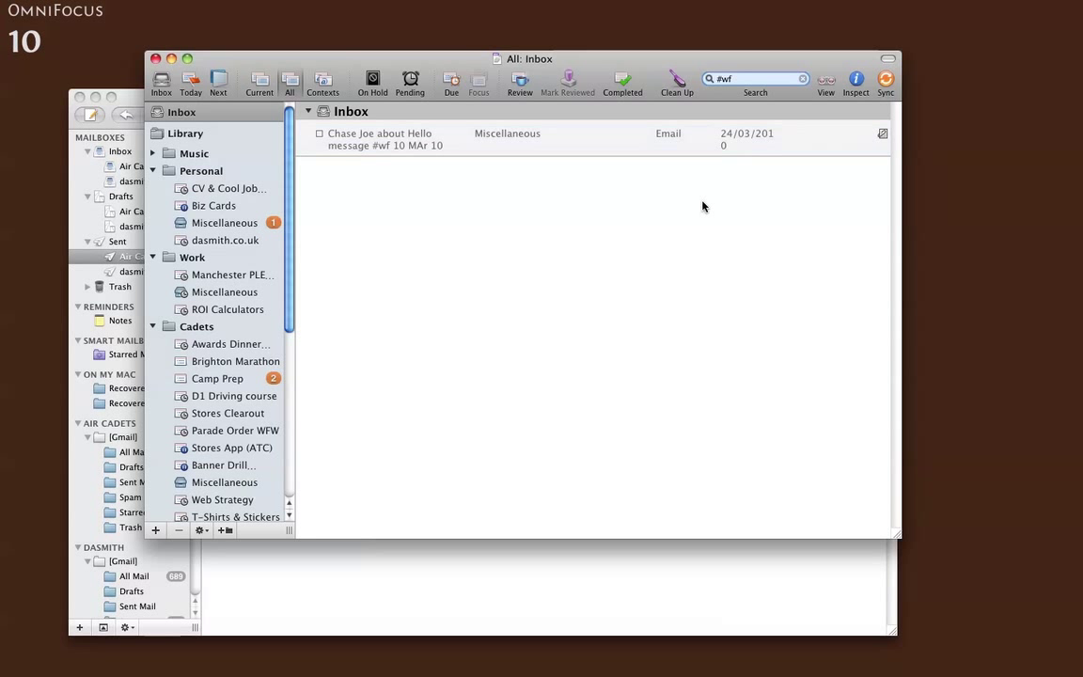
pyautogui.moveTo(386, 158)
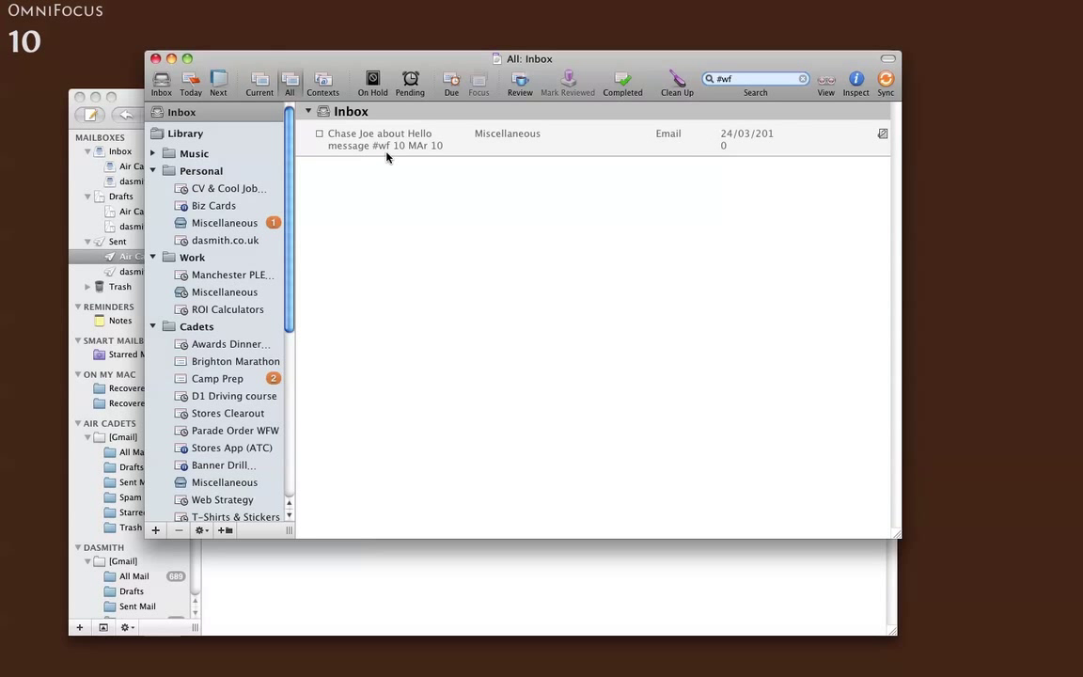
pyautogui.moveTo(545, 154)
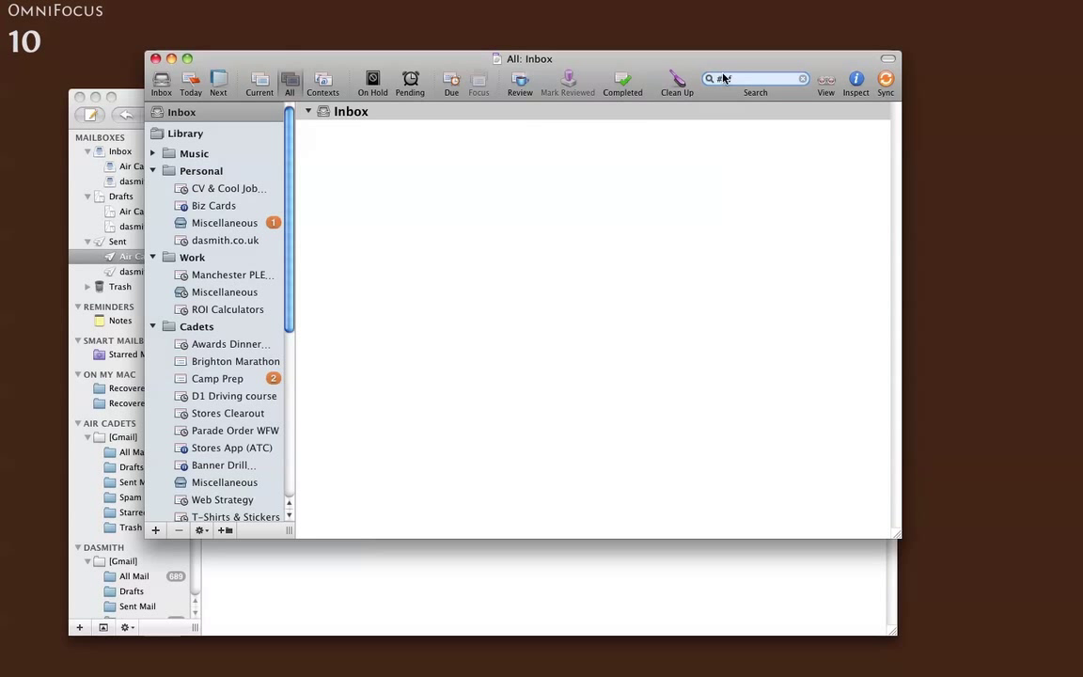
# Step: Search the library for #wf to list waiting-for tasks including Chase Joe
pyautogui.write('wf')
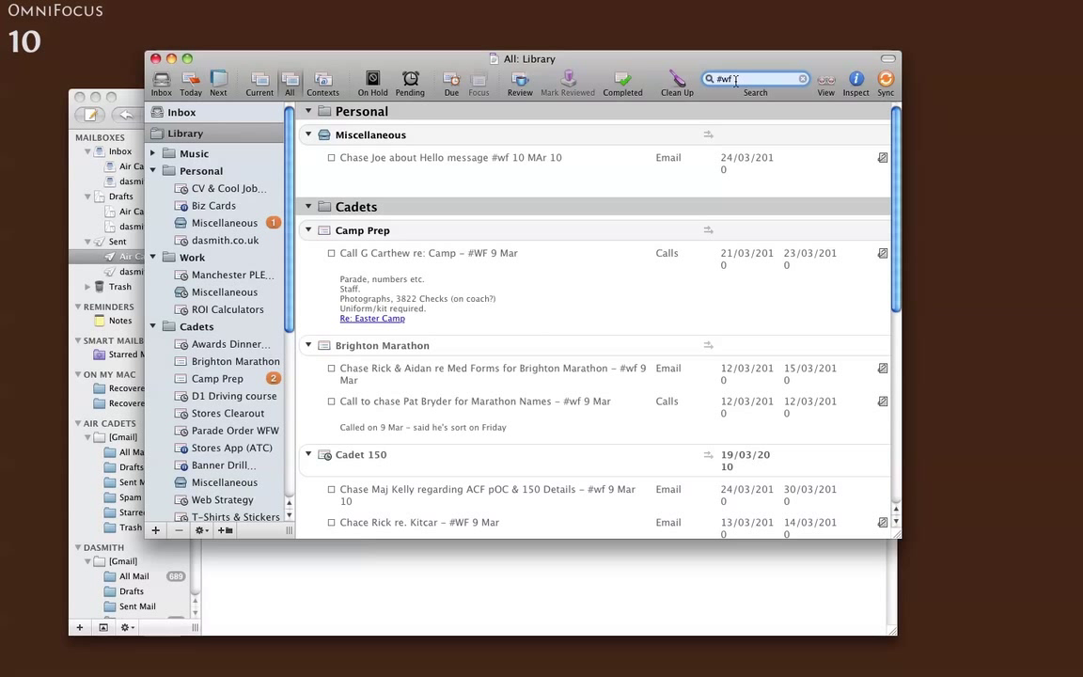
pyautogui.moveTo(410, 165)
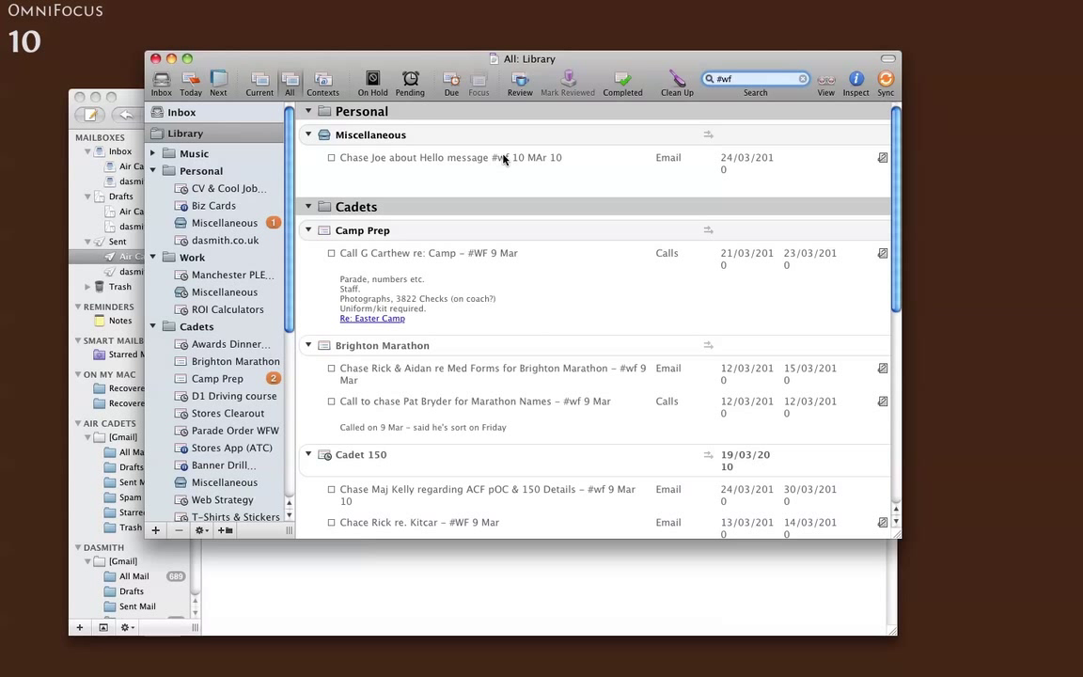
pyautogui.moveTo(564, 169)
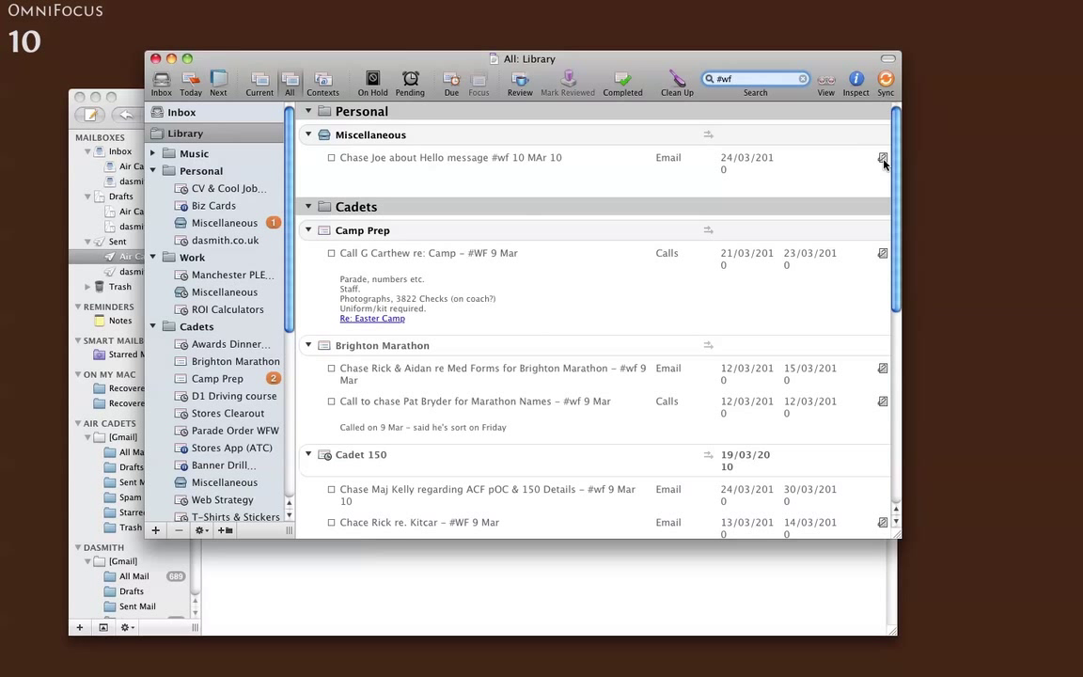
pyautogui.click(882, 158)
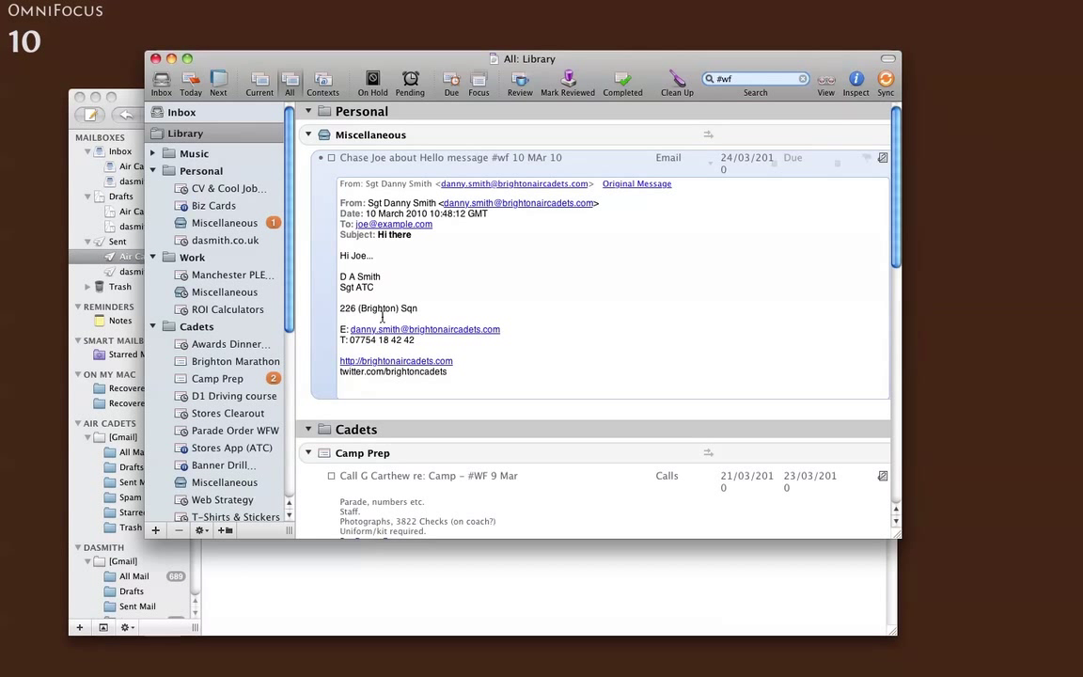
pyautogui.moveTo(459, 376)
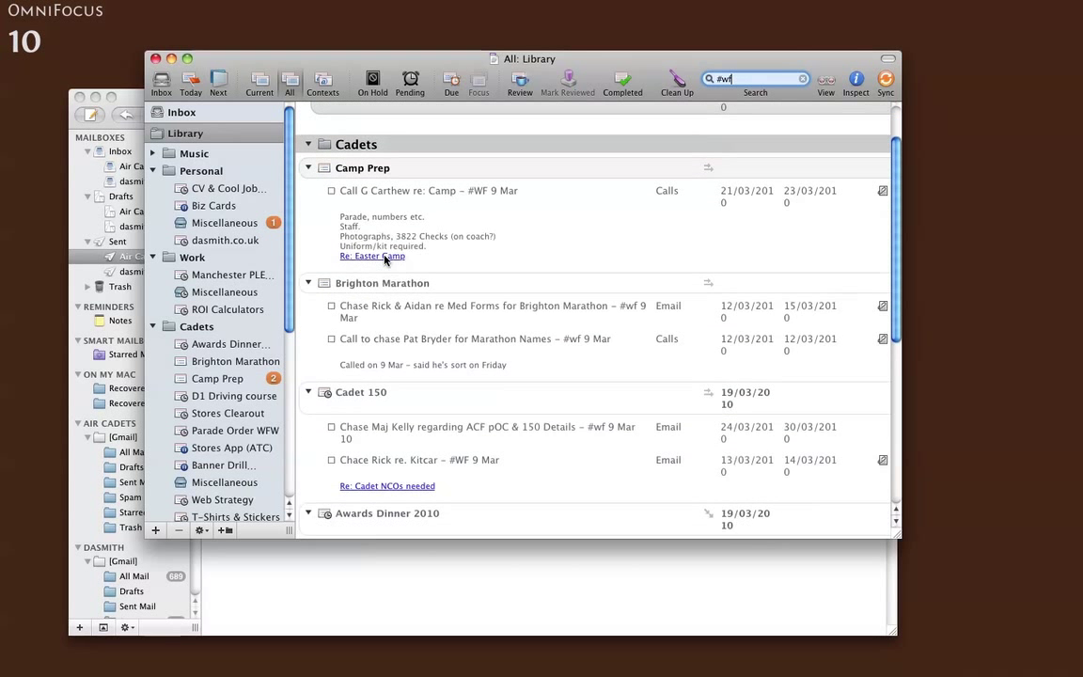
pyautogui.scroll(-3)
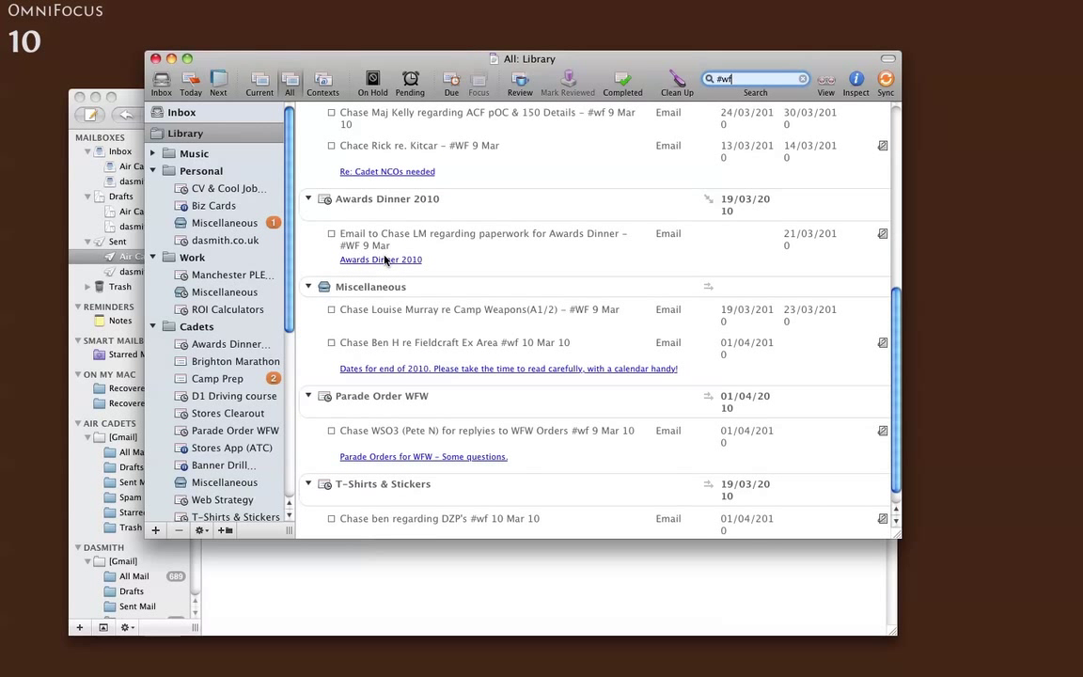
pyautogui.scroll(3)
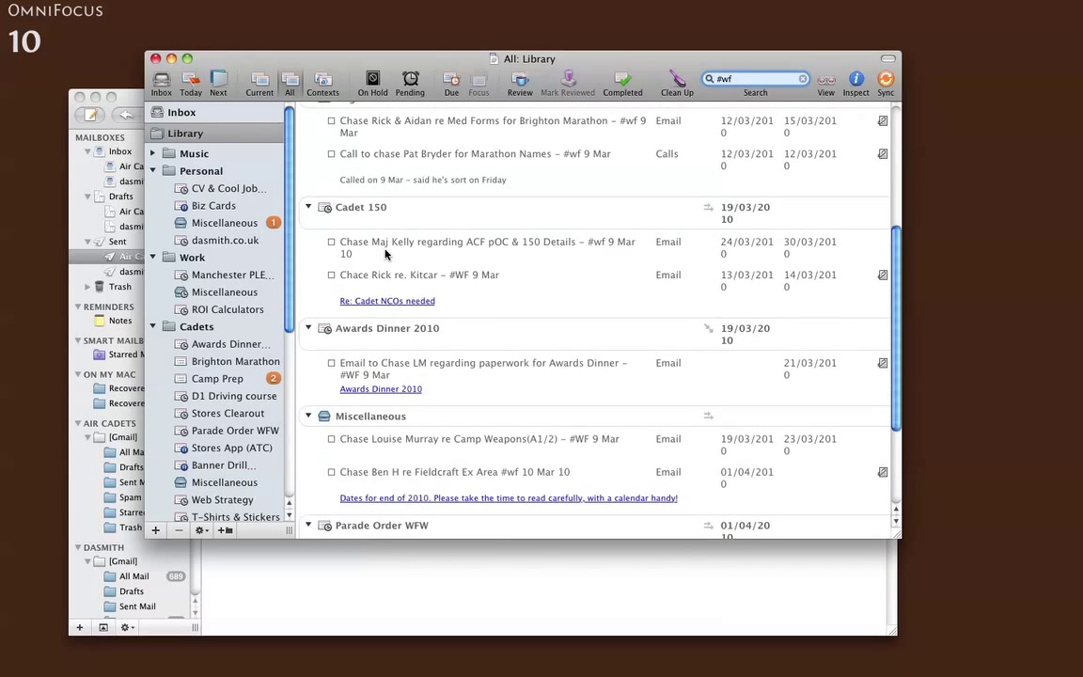
pyautogui.scroll(3)
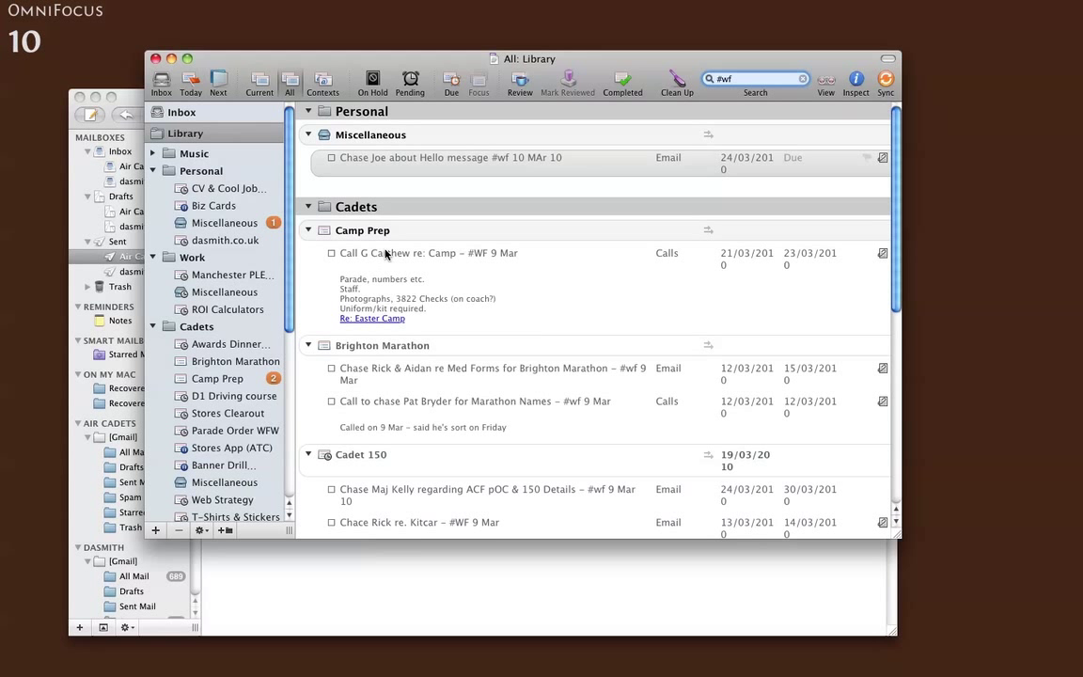